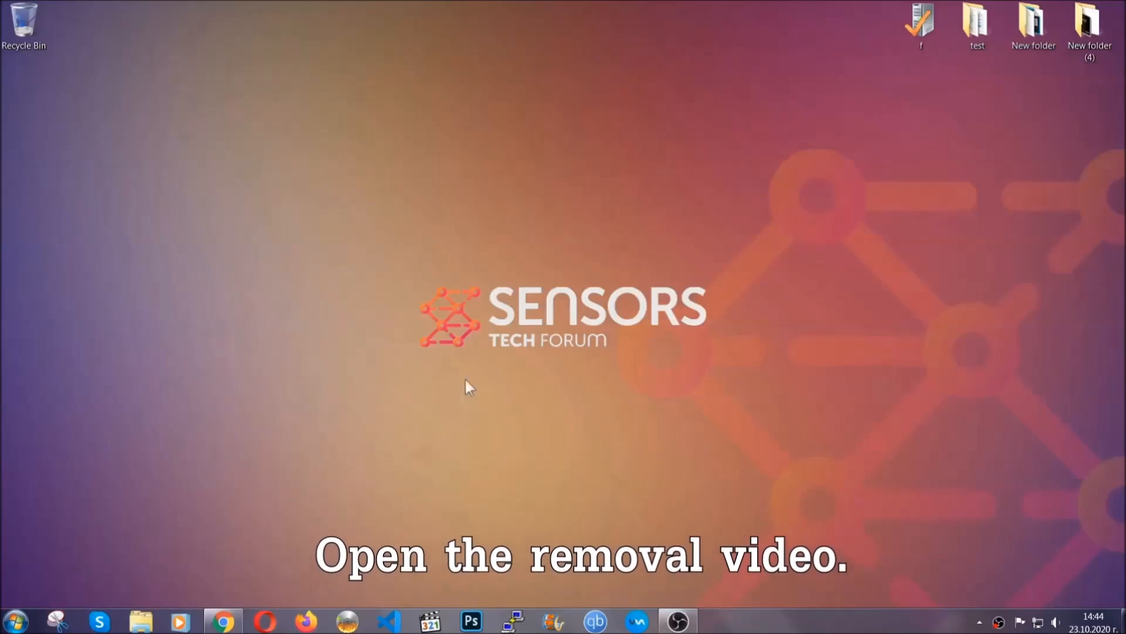
Follow the video's SensorsTechForum link to download and launch the SpyHunter 5 installer.
{"action": "left_click", "coordinate": [224, 620]}
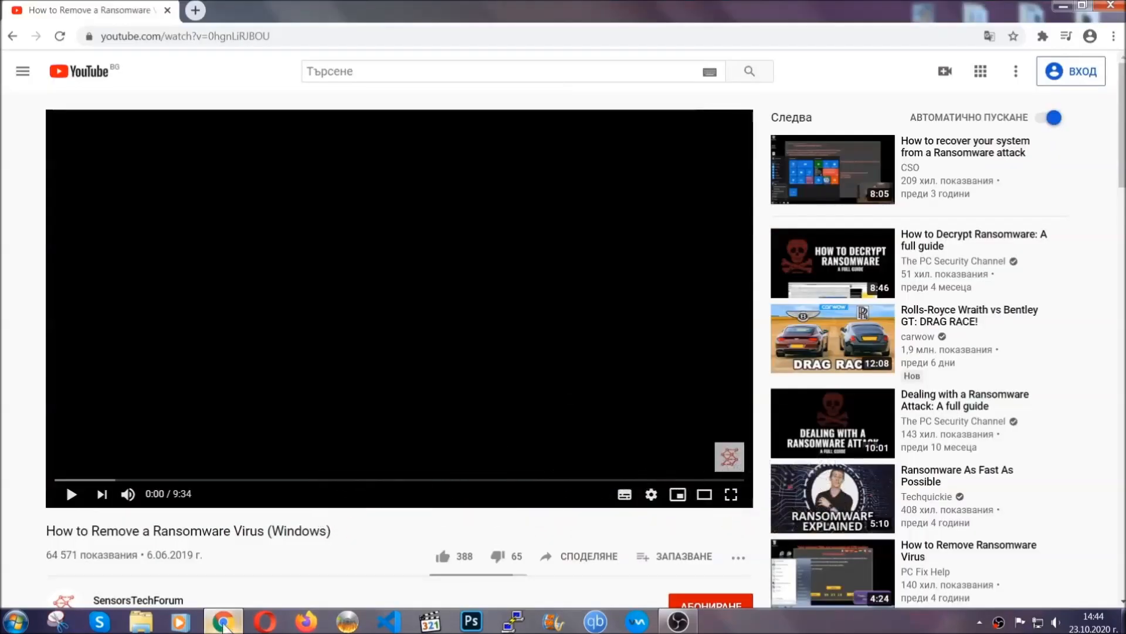
{"action": "scroll", "scroll_direction": "down", "scroll_amount": 3}
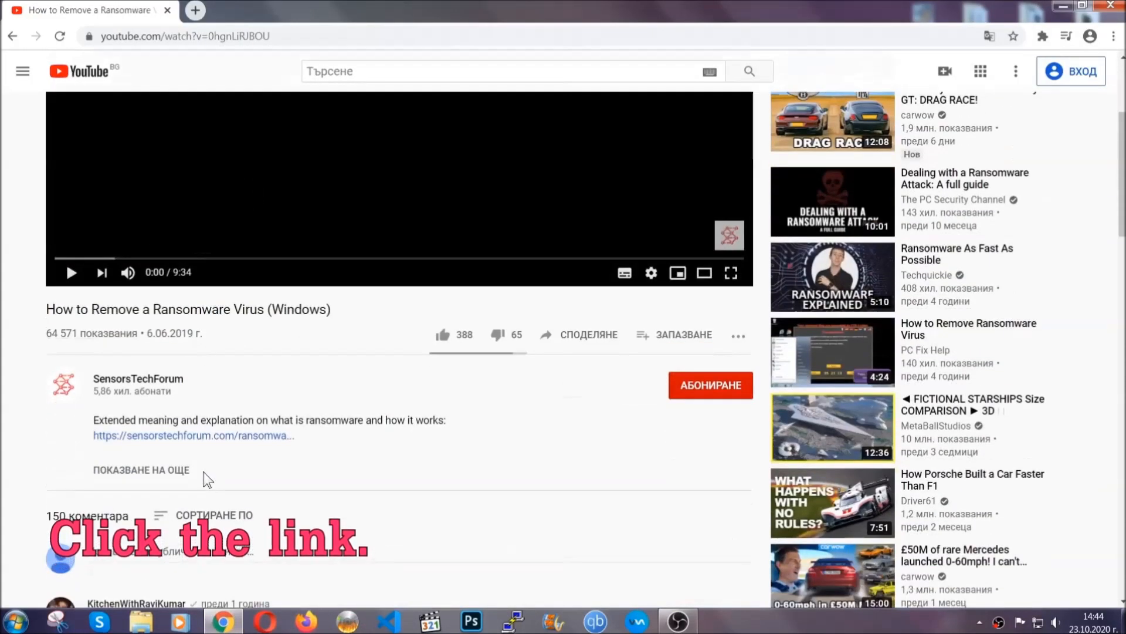
{"action": "left_click", "coordinate": [192, 434]}
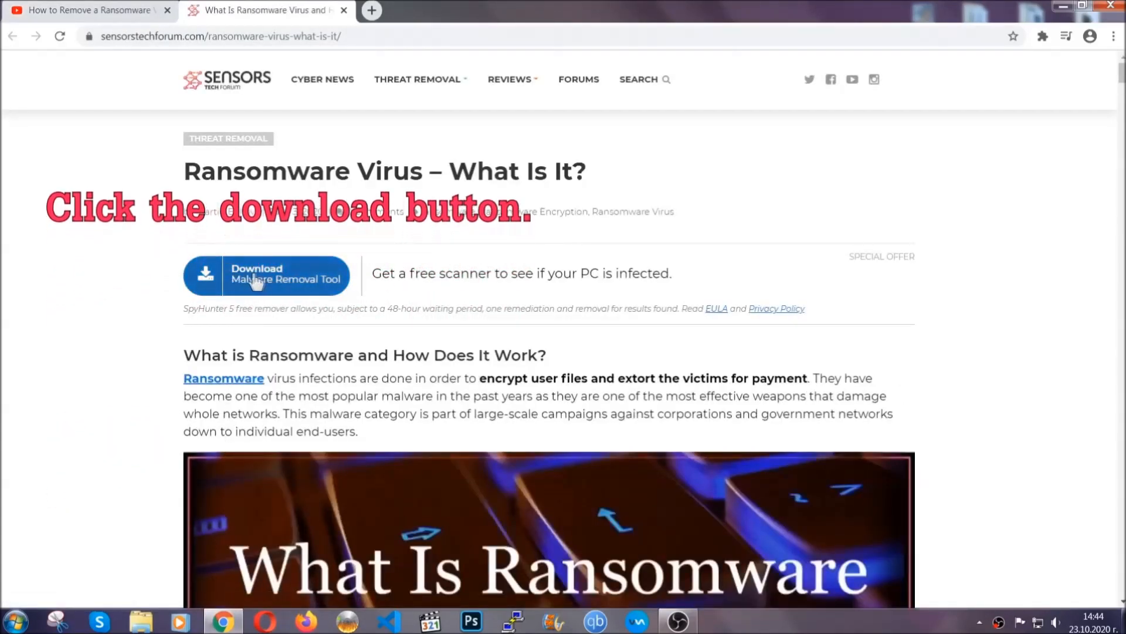
{"action": "left_click", "coordinate": [265, 275]}
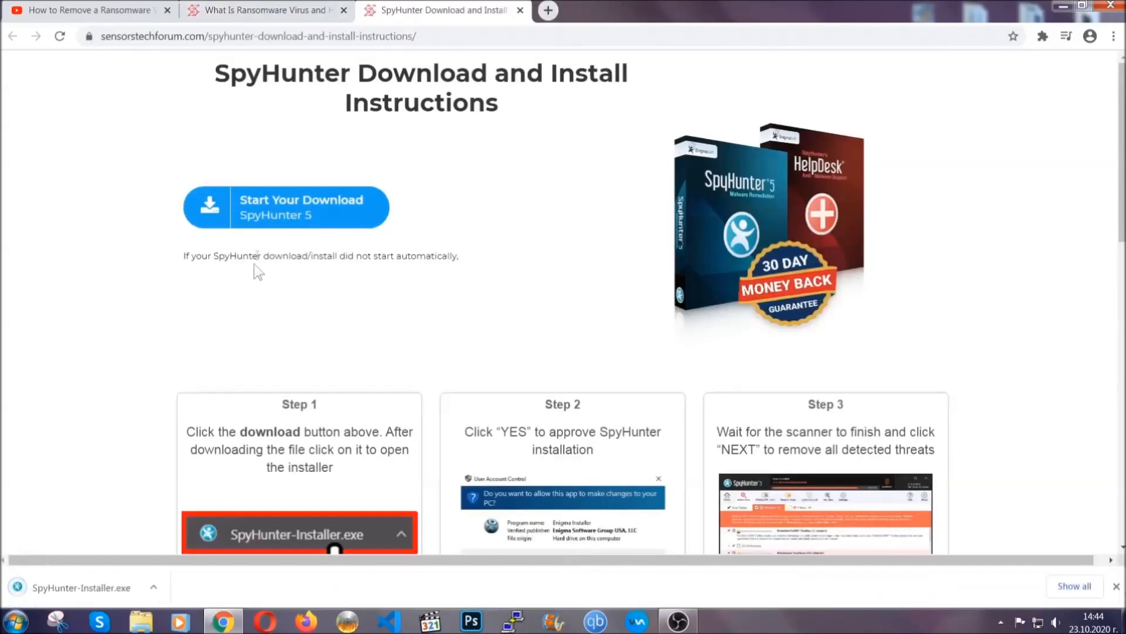
{"action": "left_click", "coordinate": [287, 534]}
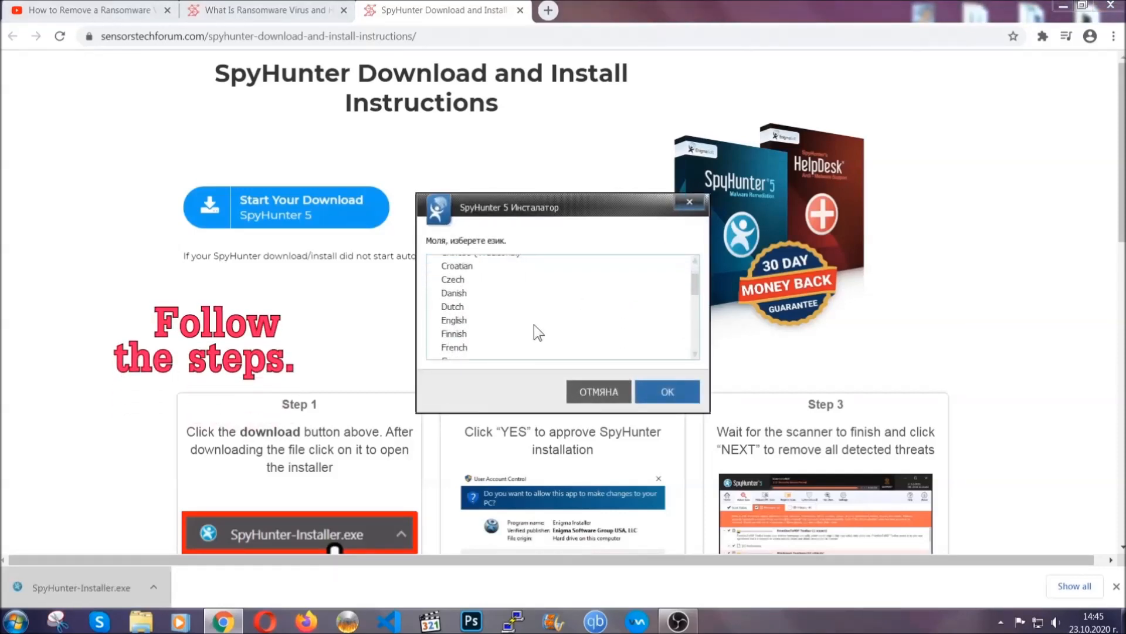
Install SpyHunter 5 in English, accepting the EULA and Privacy Policy.
{"action": "left_click", "coordinate": [454, 319]}
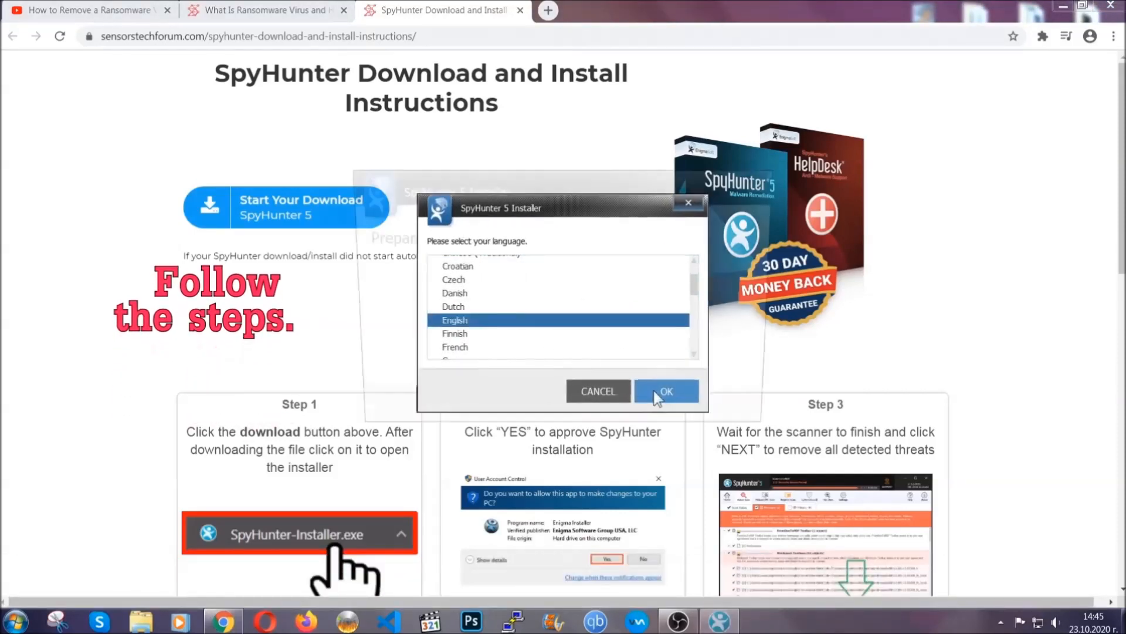
{"action": "left_click", "coordinate": [665, 391]}
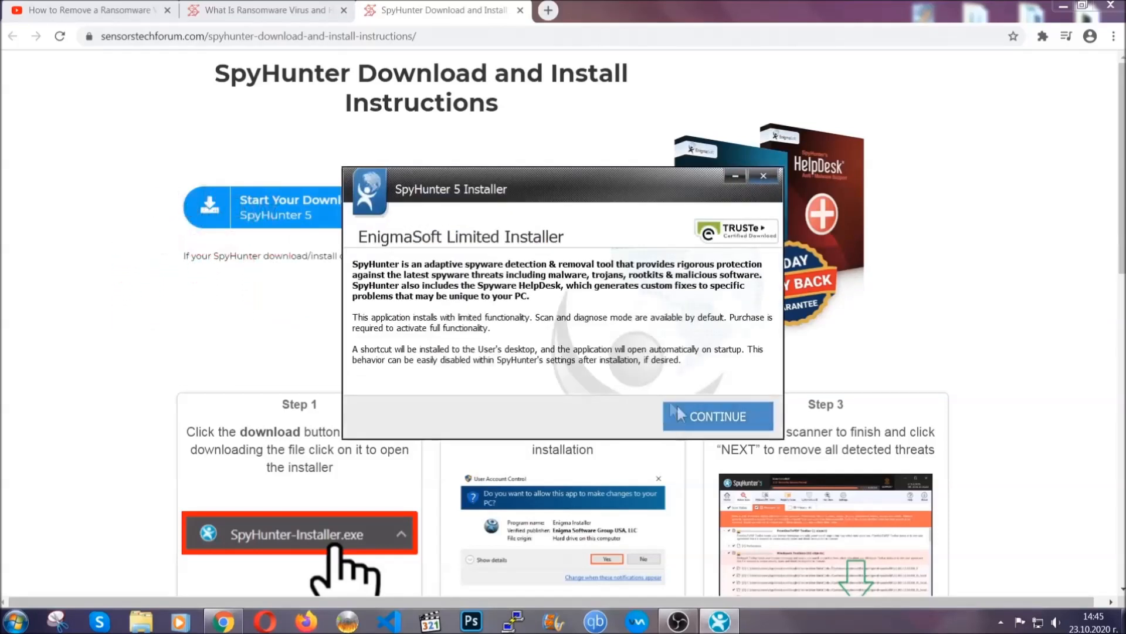
{"action": "left_click", "coordinate": [716, 416]}
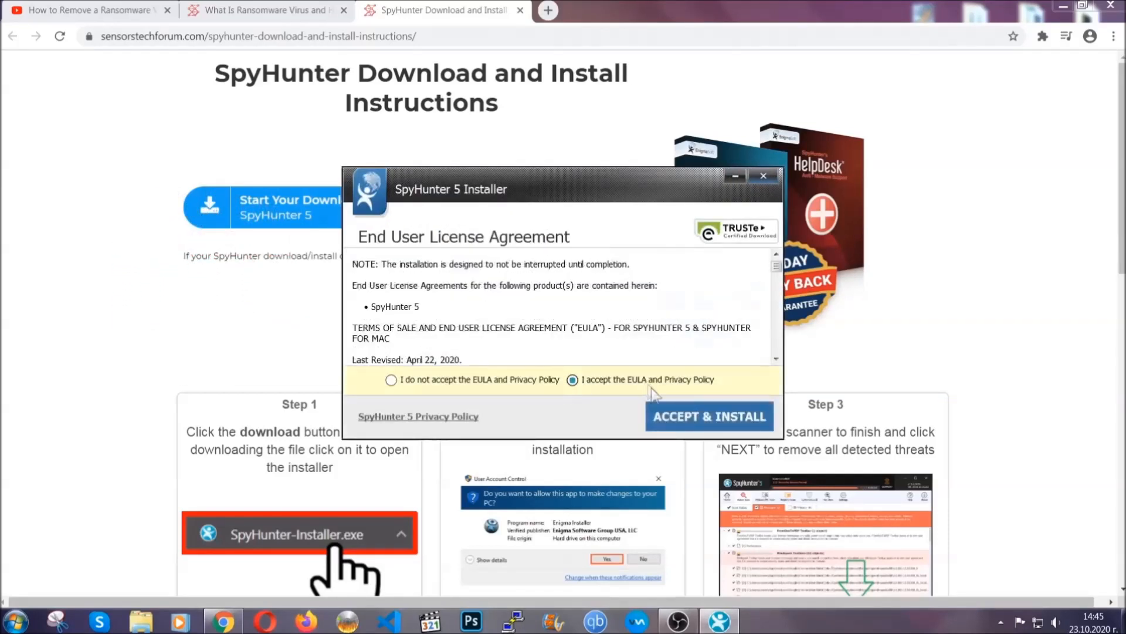
{"action": "left_click", "coordinate": [709, 416]}
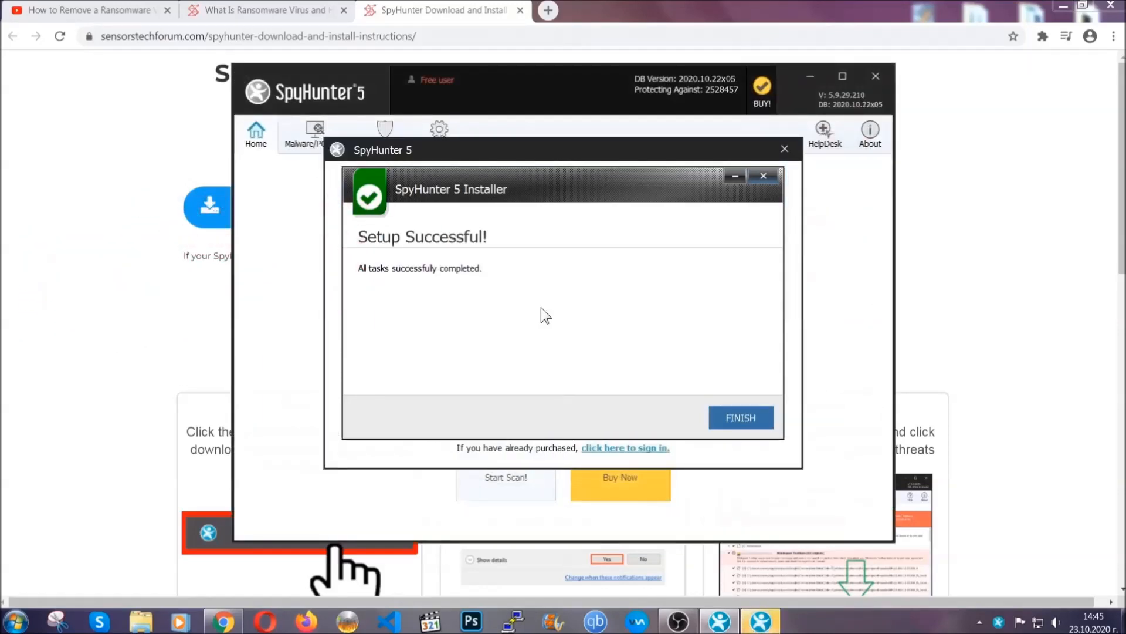
Close the installer and, after the scan, remove the detected PUP.Keygen.BB threat.
{"action": "left_click", "coordinate": [739, 417]}
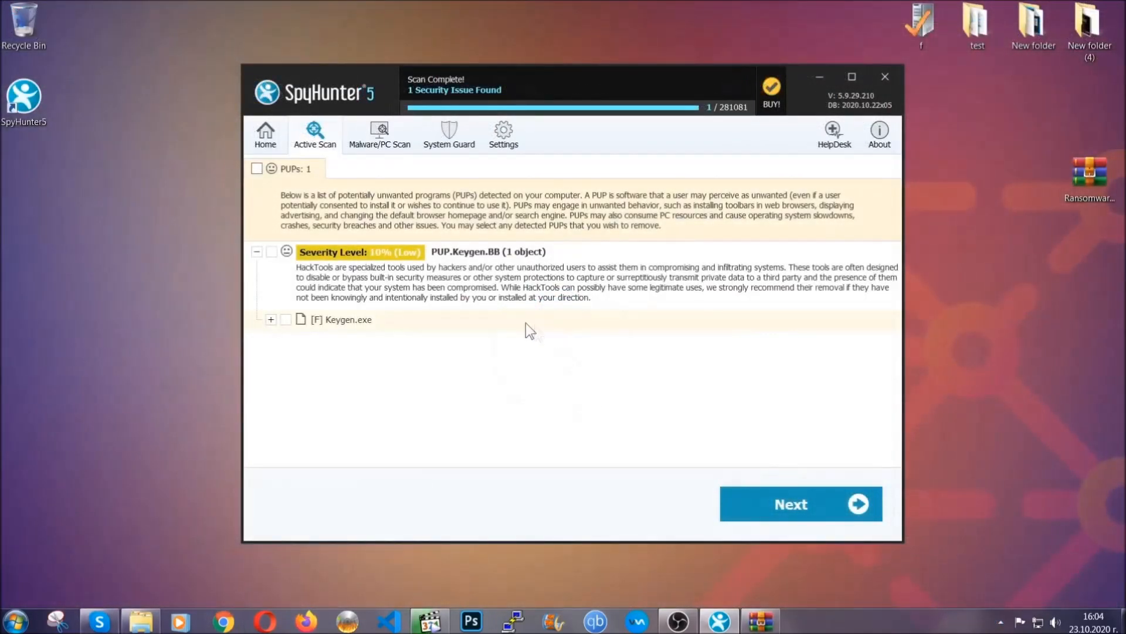
{"action": "left_click", "coordinate": [256, 168]}
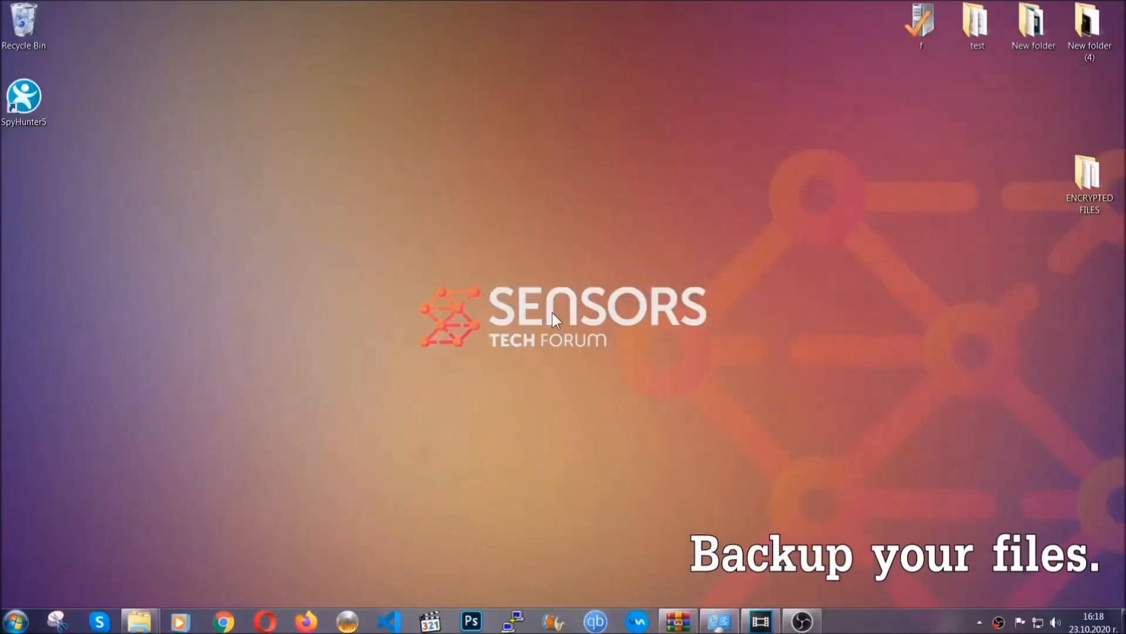
Copy the six encrypted .efji files from ENCRYPTED FILES onto FLASH DRIVE (H:).
{"action": "left_click", "coordinate": [1088, 172]}
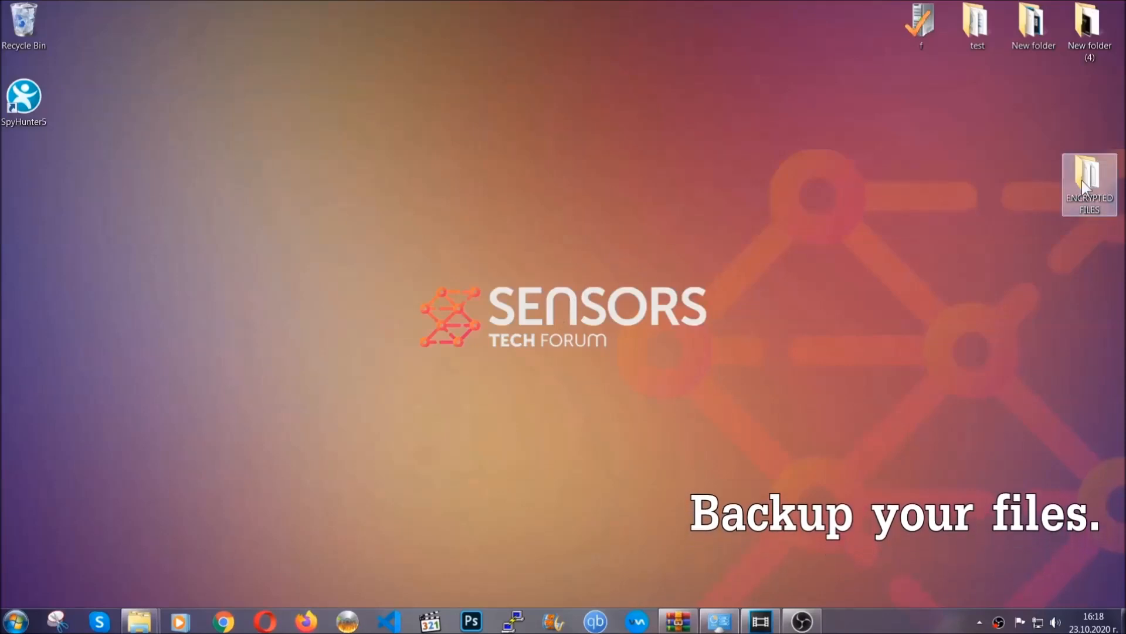
{"action": "double_click", "coordinate": [1089, 183]}
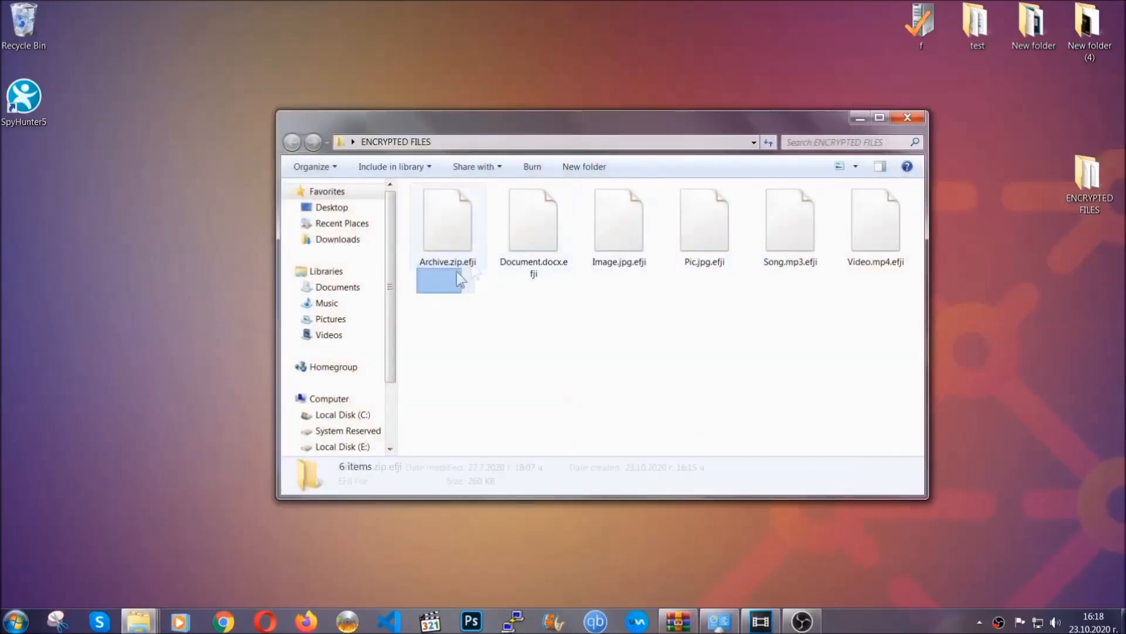
{"action": "right_click", "coordinate": [876, 223]}
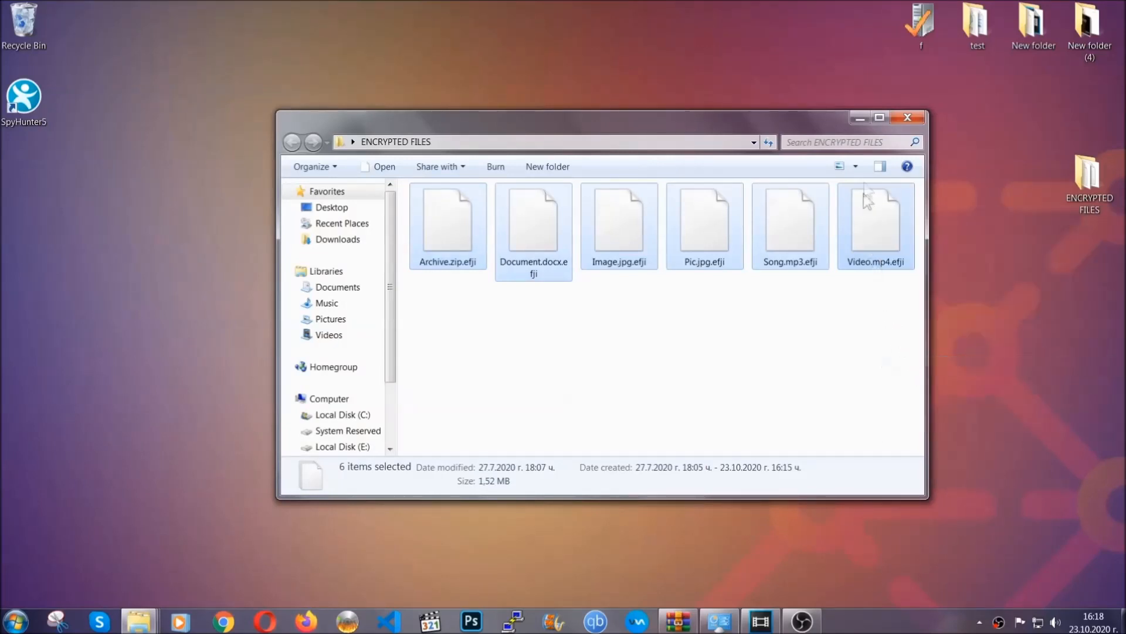
{"action": "left_click", "coordinate": [908, 118]}
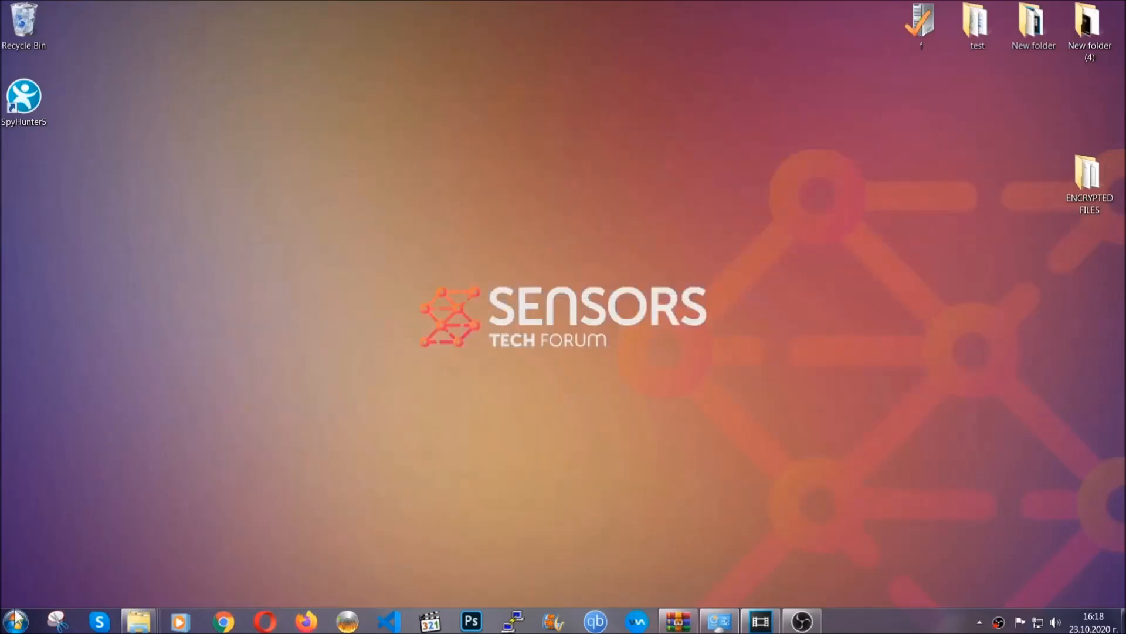
{"action": "mouse_move", "coordinate": [218, 446]}
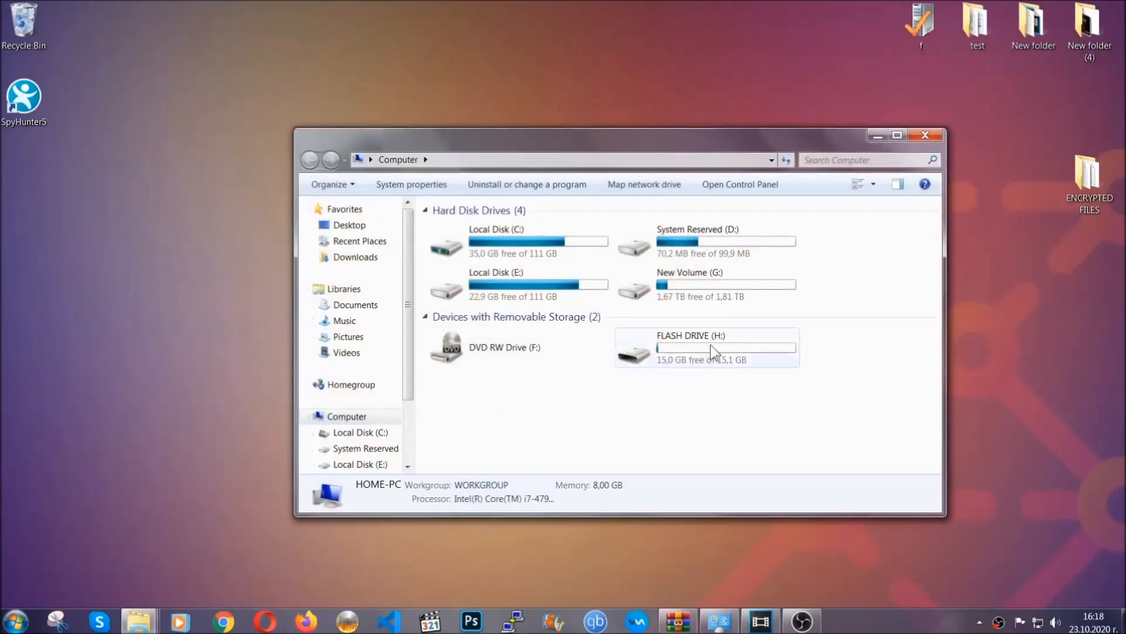
{"action": "double_click", "coordinate": [704, 348]}
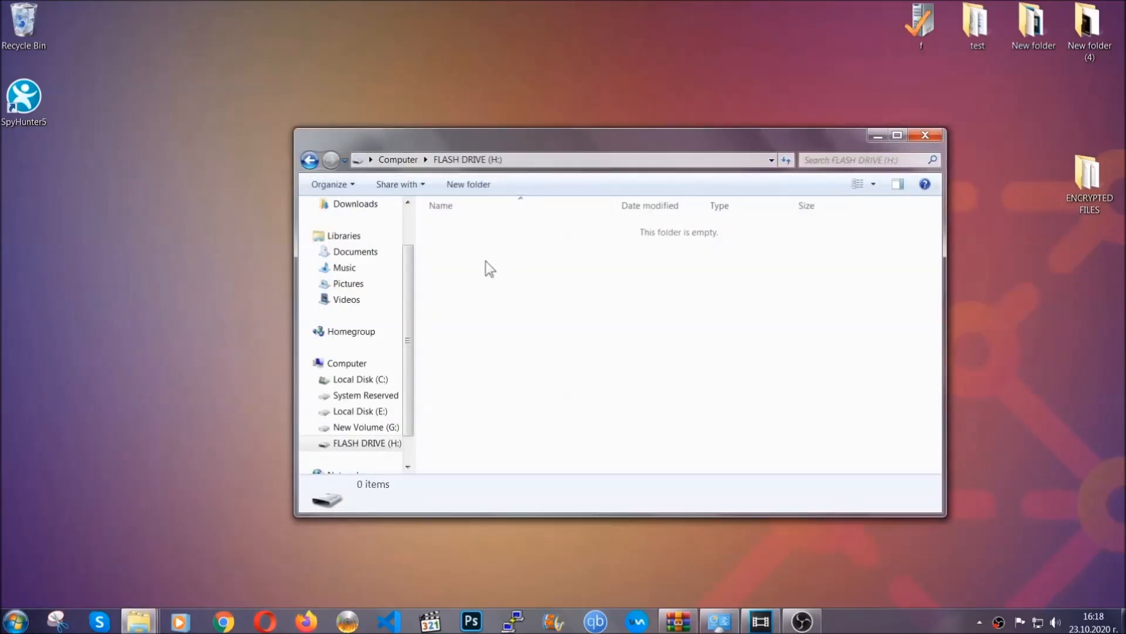
{"action": "right_click", "coordinate": [489, 268]}
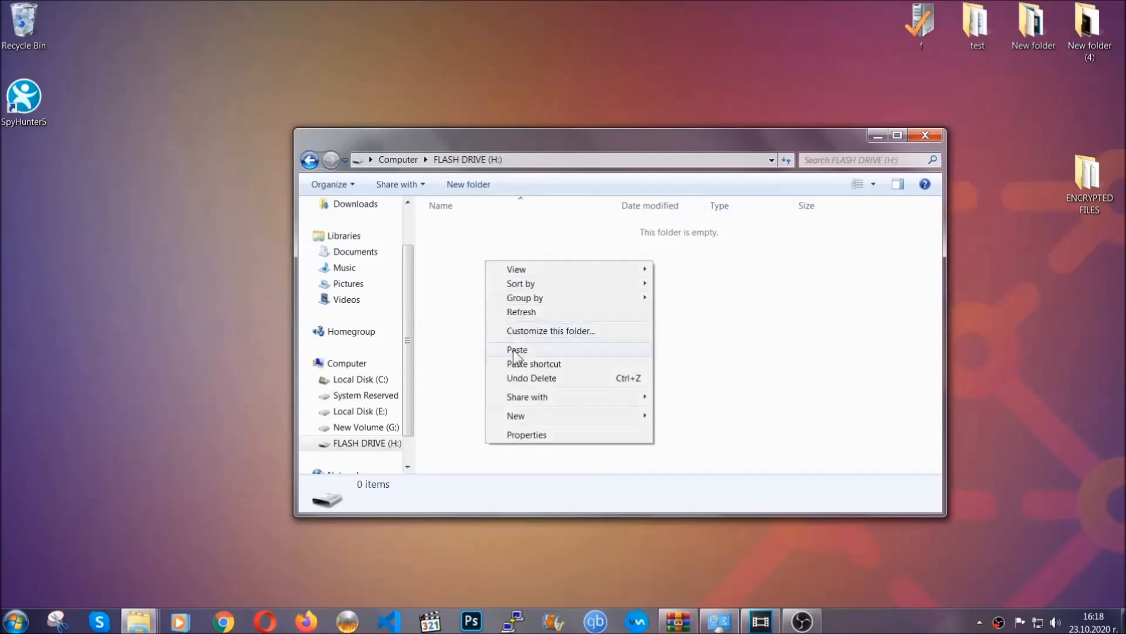
{"action": "left_click", "coordinate": [517, 350]}
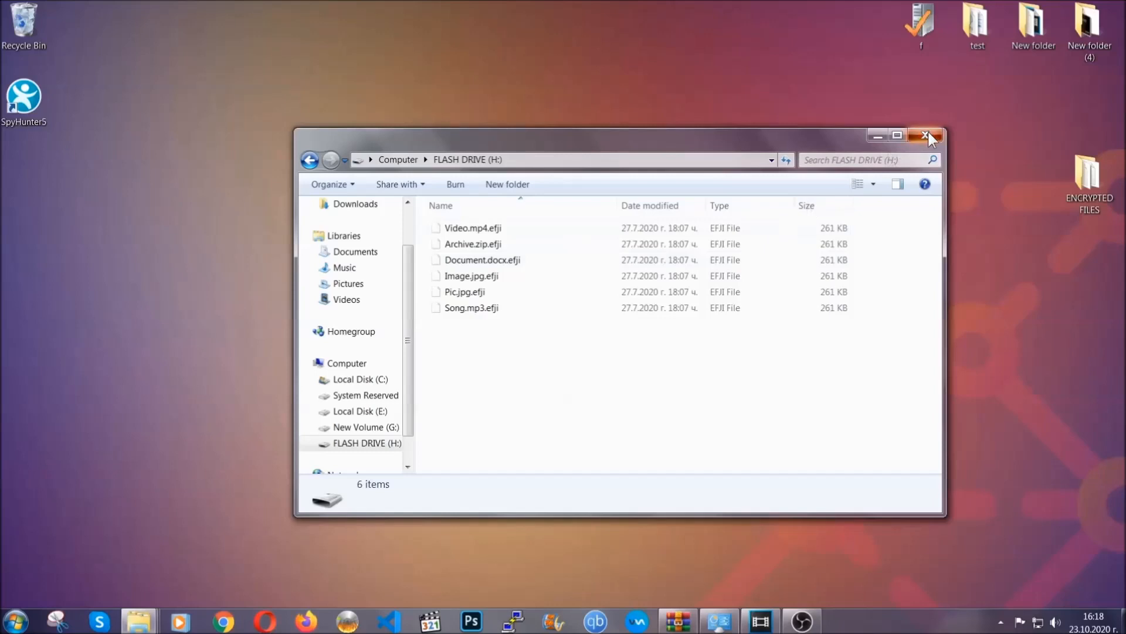
{"action": "left_click", "coordinate": [927, 136]}
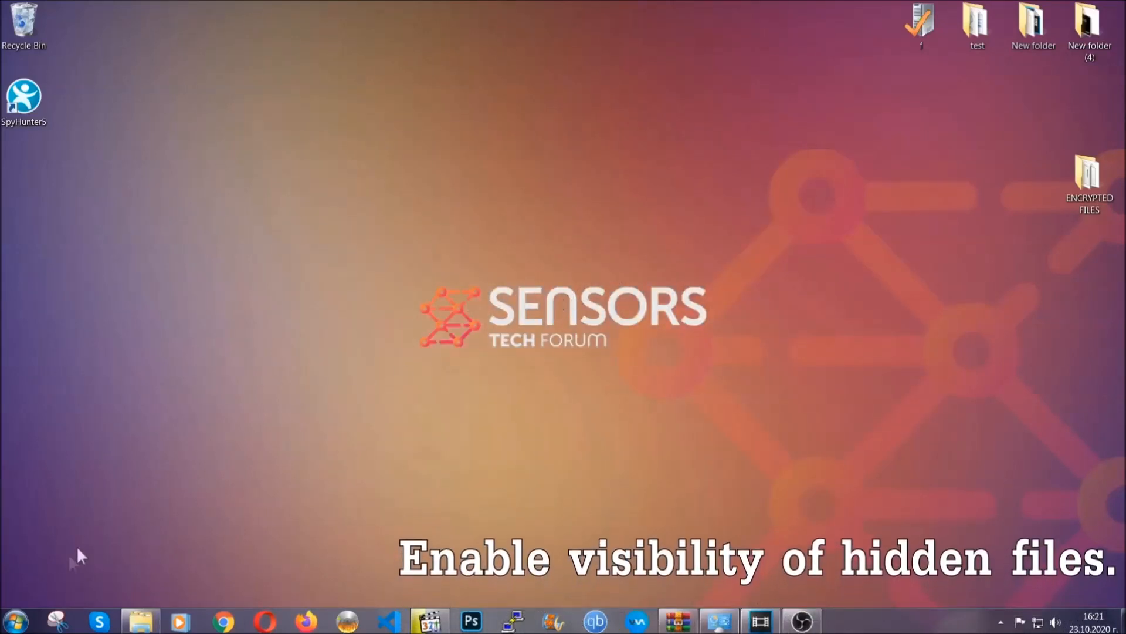
Find Folder Options through Start search and enable showing hidden files, folders and drives.
{"action": "left_click", "coordinate": [14, 620]}
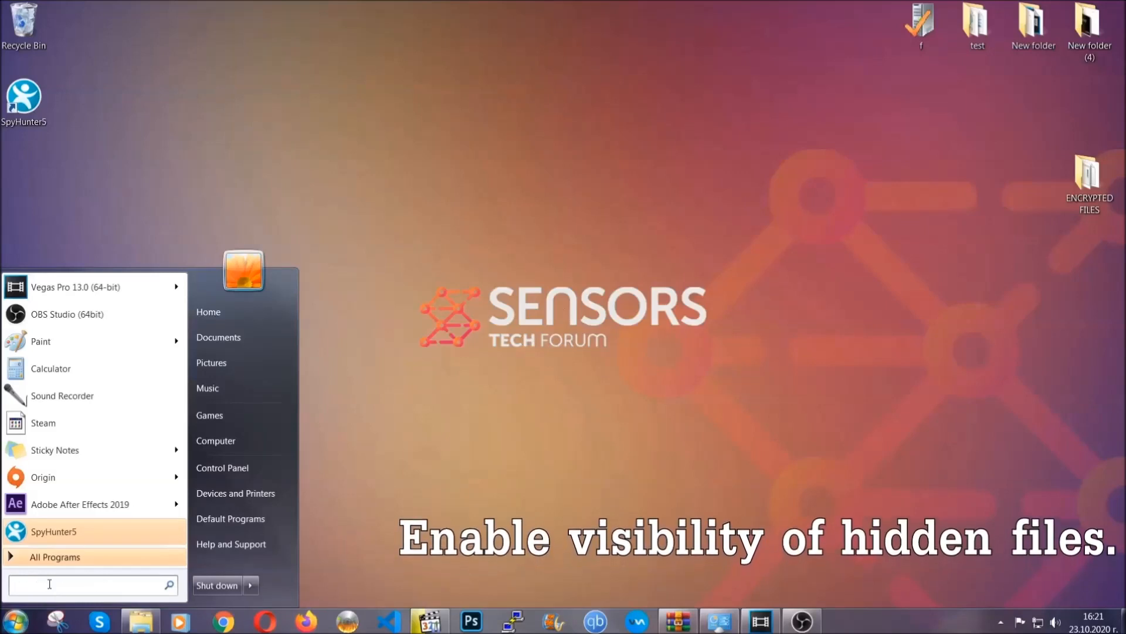
{"action": "type", "text": "show hidden files"}
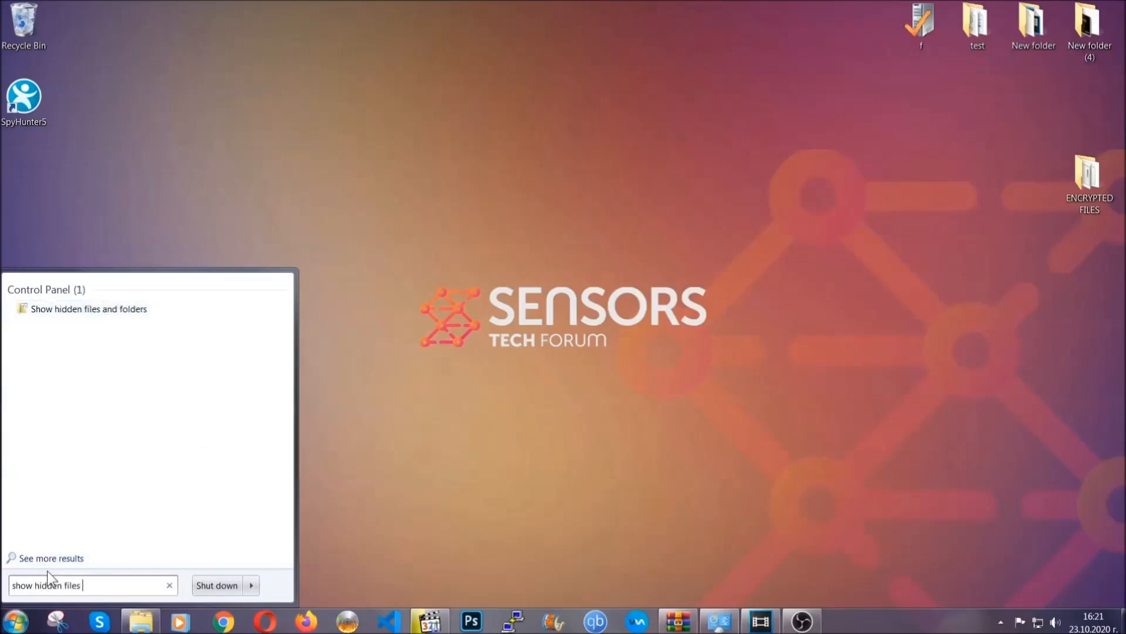
{"action": "type", "text": "and folders"}
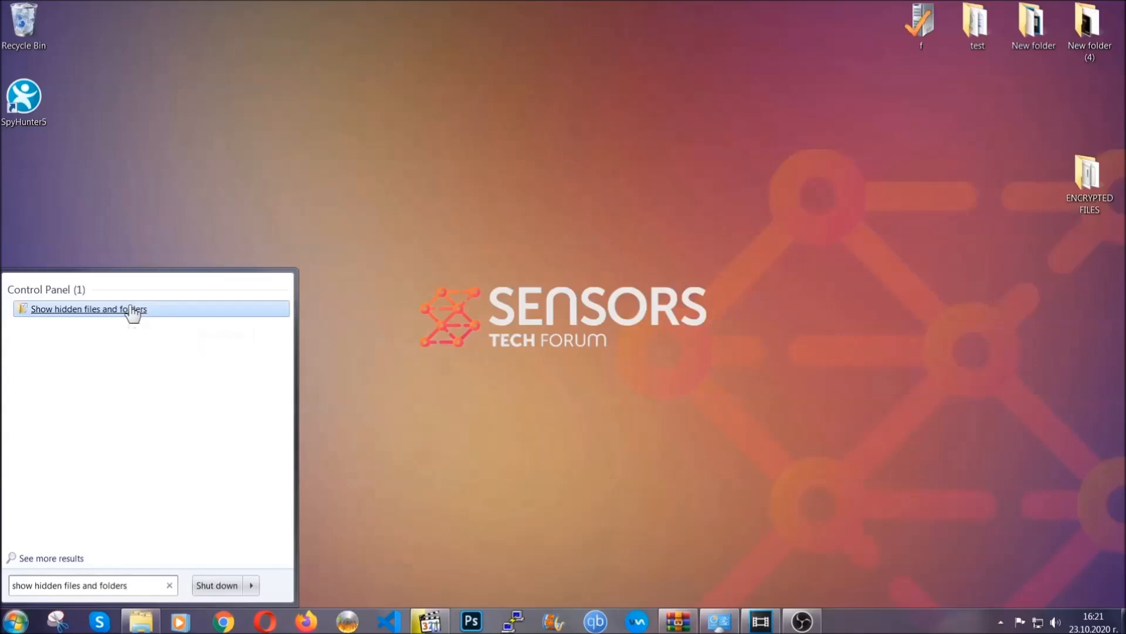
{"action": "left_click", "coordinate": [89, 308]}
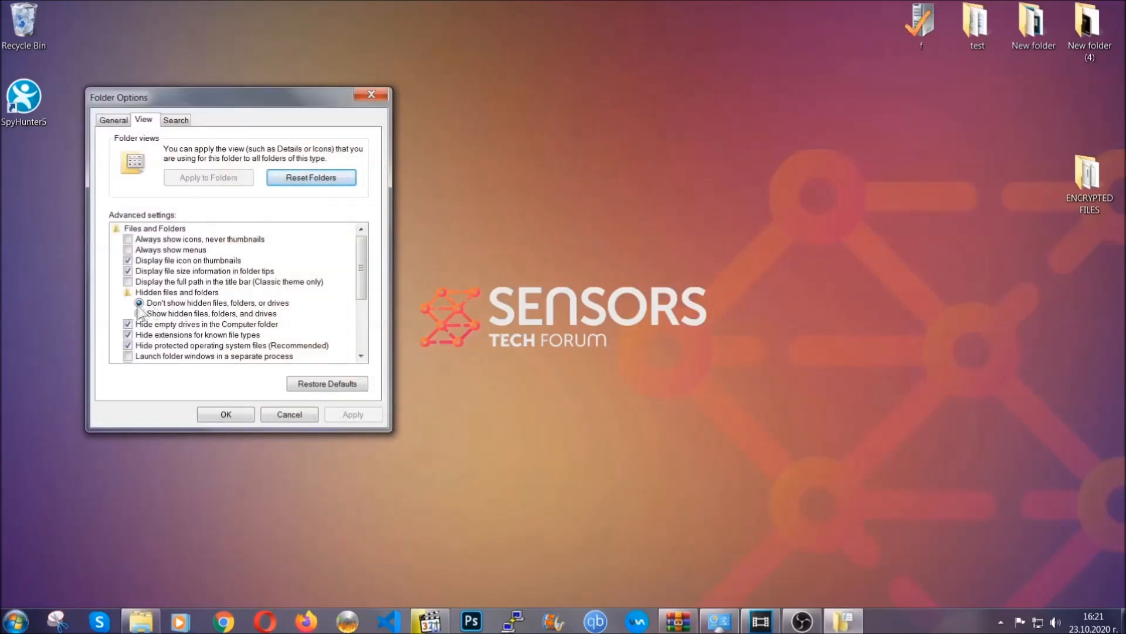
{"action": "left_click", "coordinate": [140, 313]}
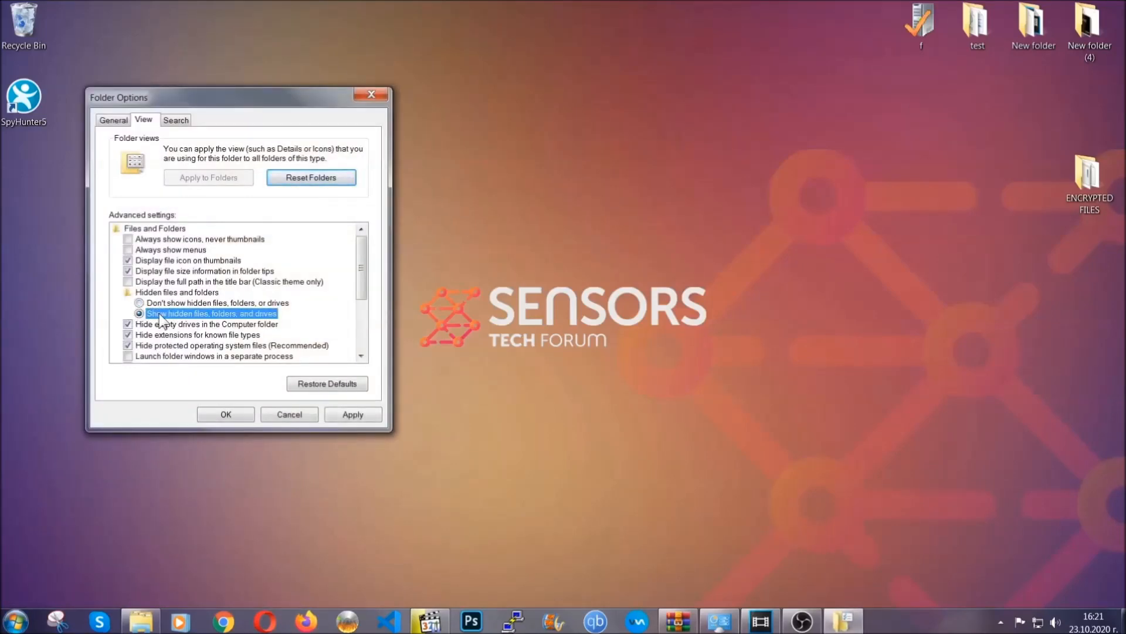
{"action": "left_click", "coordinate": [352, 414]}
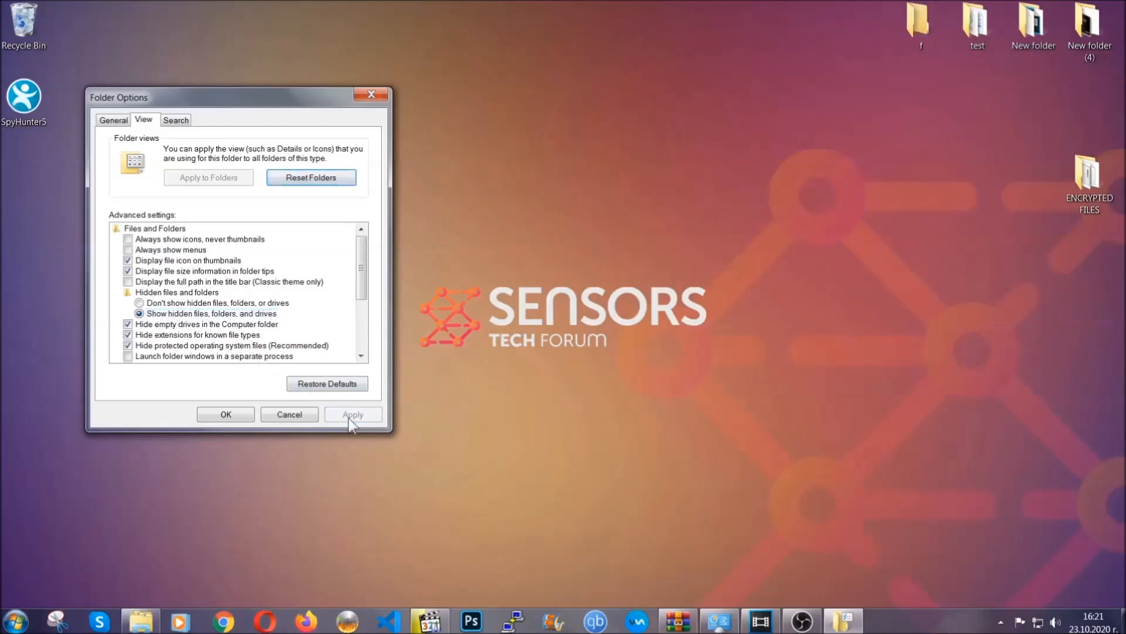
{"action": "left_click", "coordinate": [352, 414]}
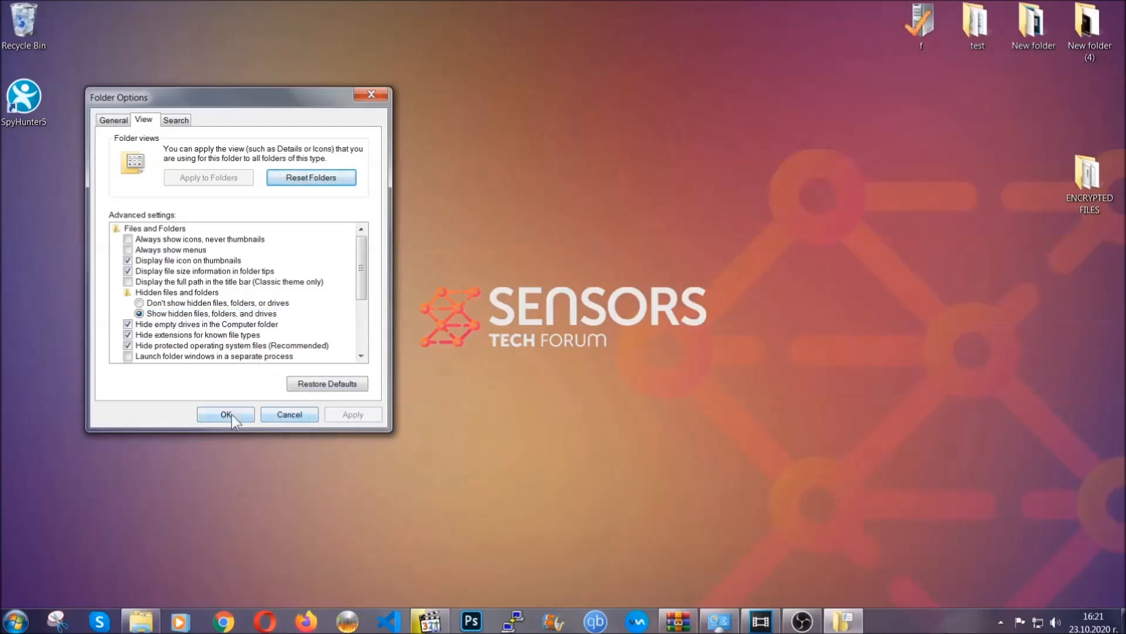
{"action": "left_click", "coordinate": [226, 413]}
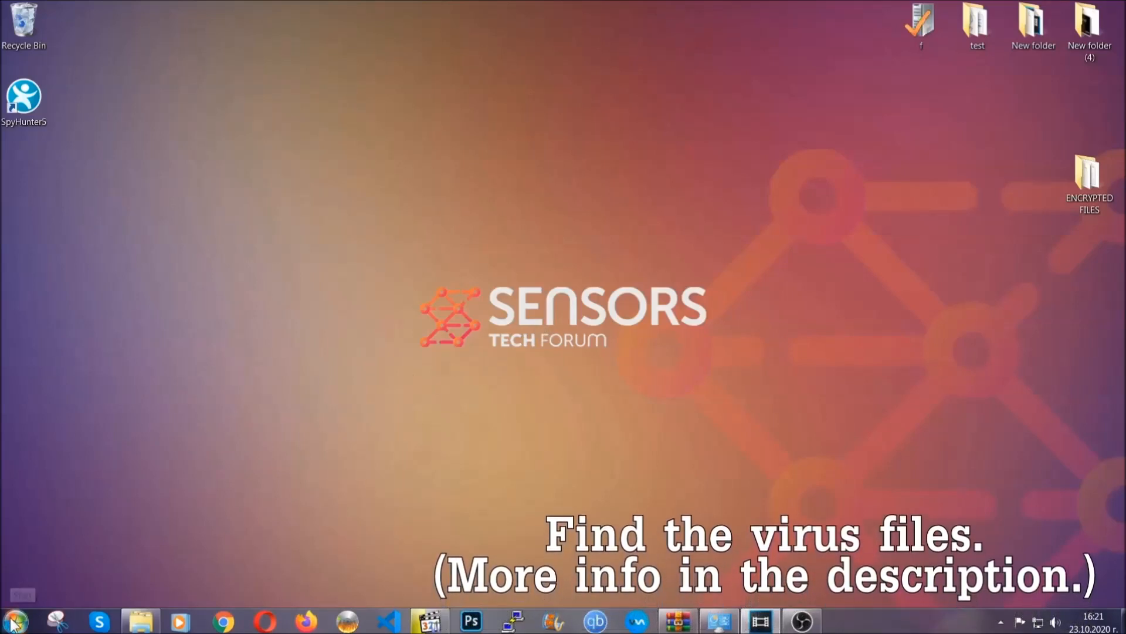
Search the whole computer for the virus file from the Computer window.
{"action": "left_click", "coordinate": [13, 620]}
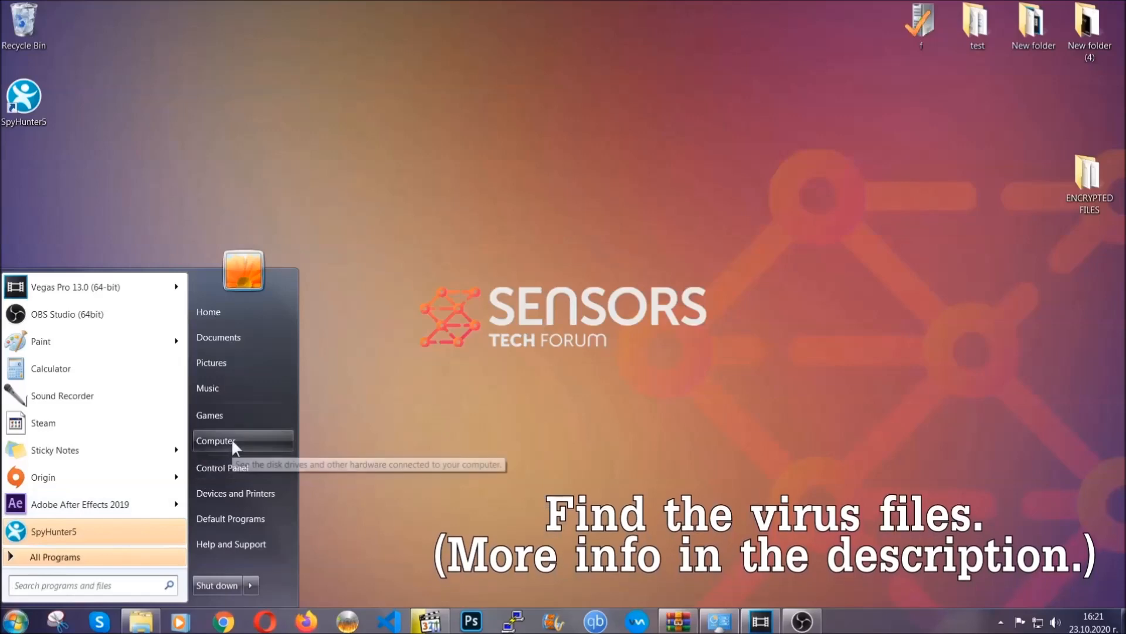
{"action": "left_click", "coordinate": [216, 441]}
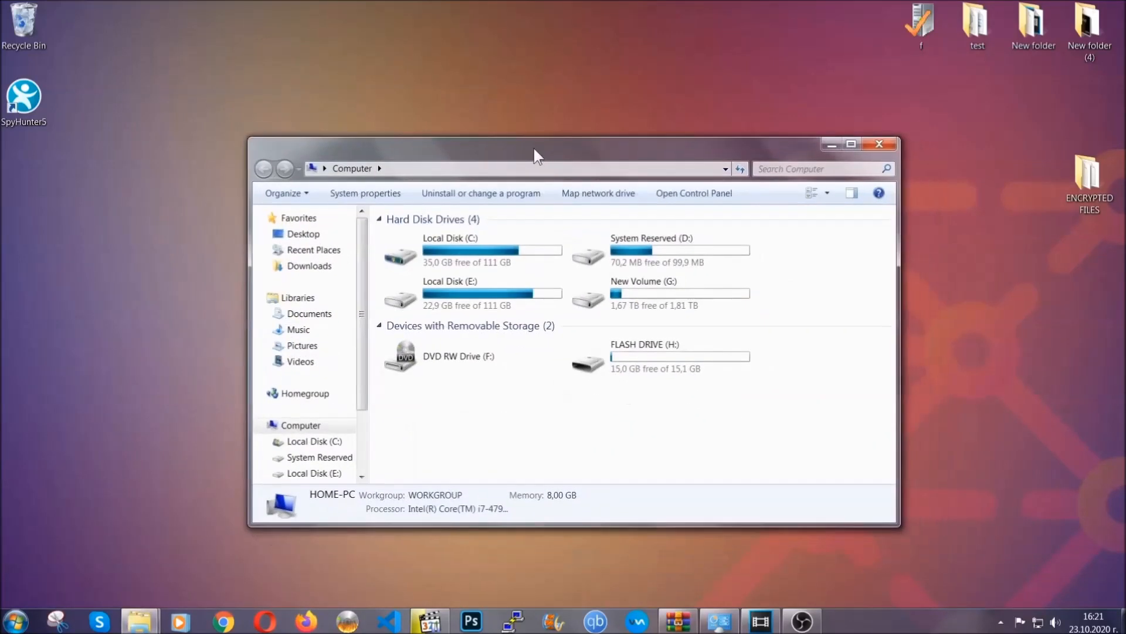
{"action": "left_click", "coordinate": [819, 169]}
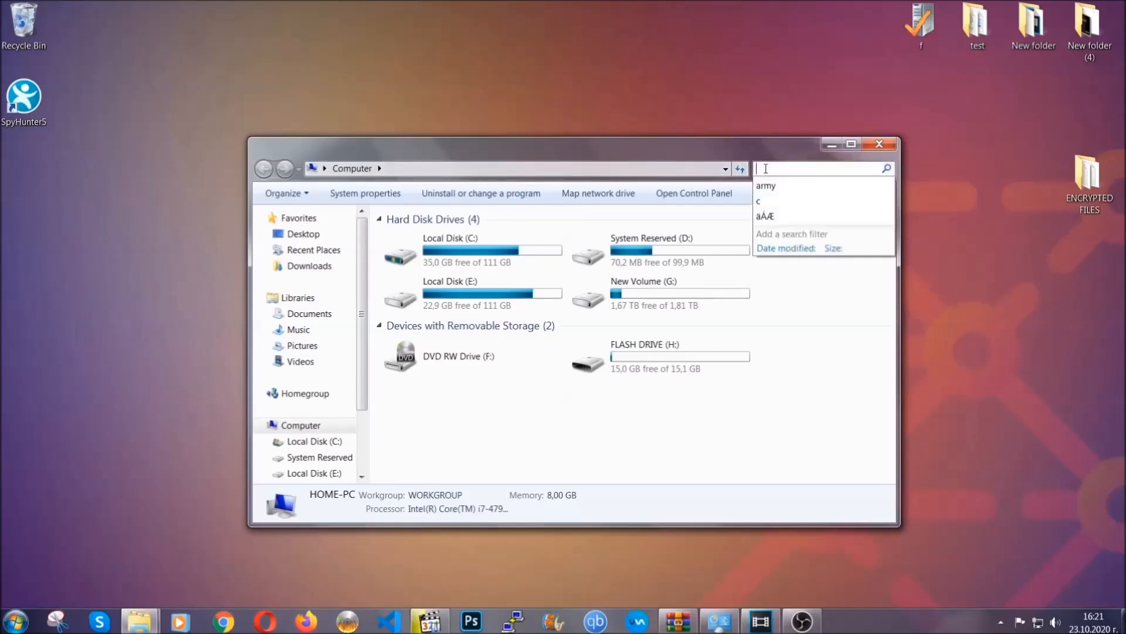
{"action": "type", "text": "file"}
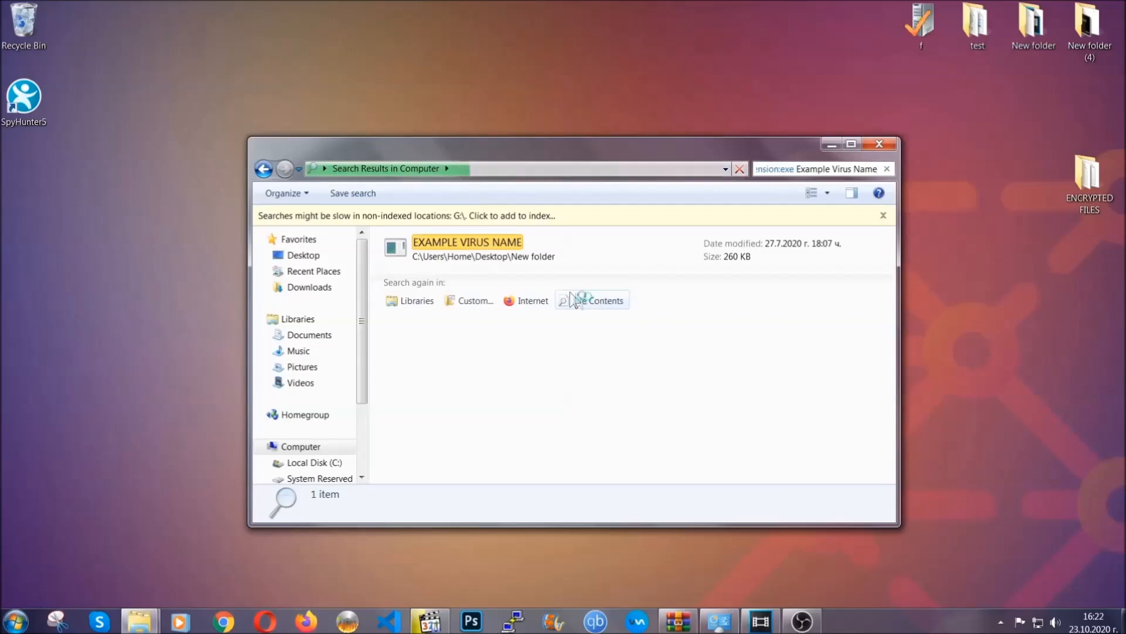
Delete the EXAMPLE VIRUS NAME file to the Recycle Bin and close the window.
{"action": "left_click", "coordinate": [467, 247]}
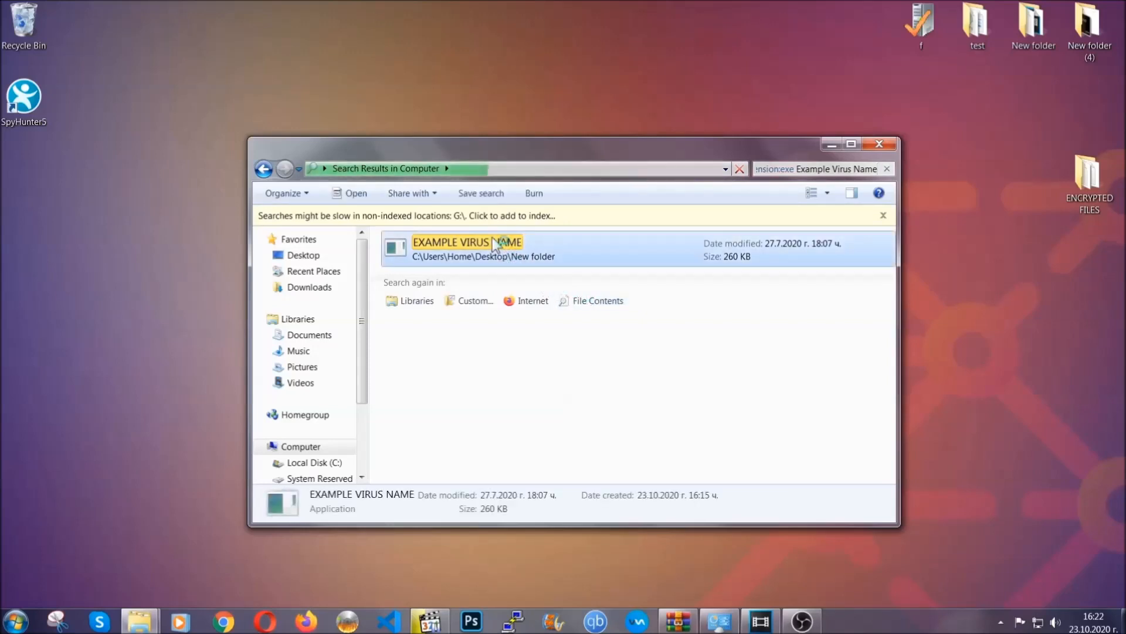
{"action": "right_click", "coordinate": [467, 242]}
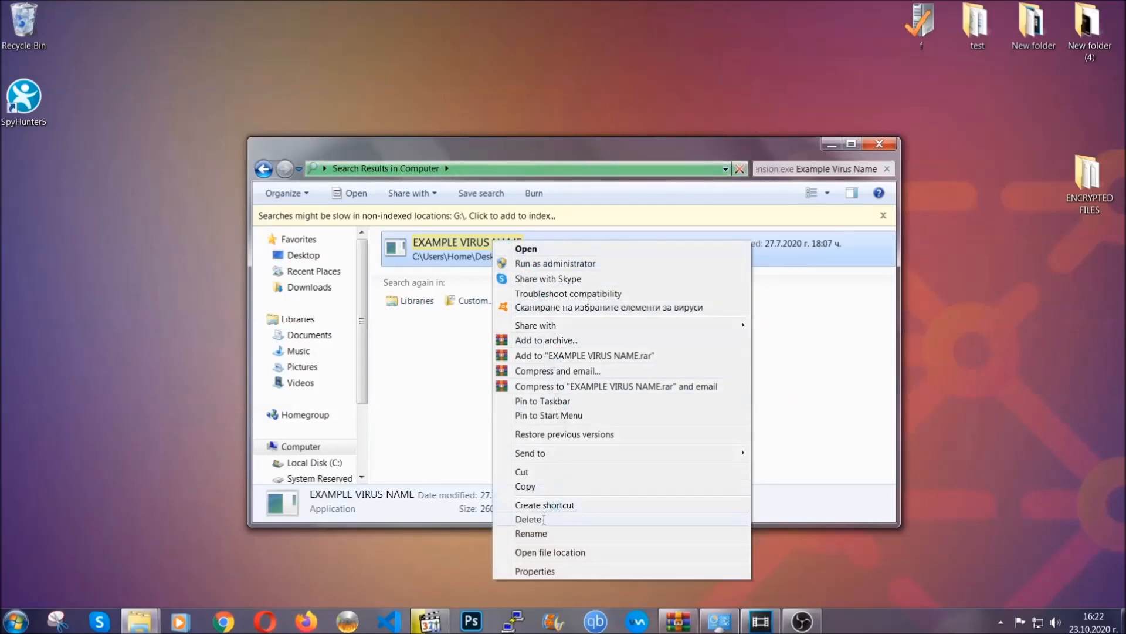
{"action": "left_click", "coordinate": [529, 519]}
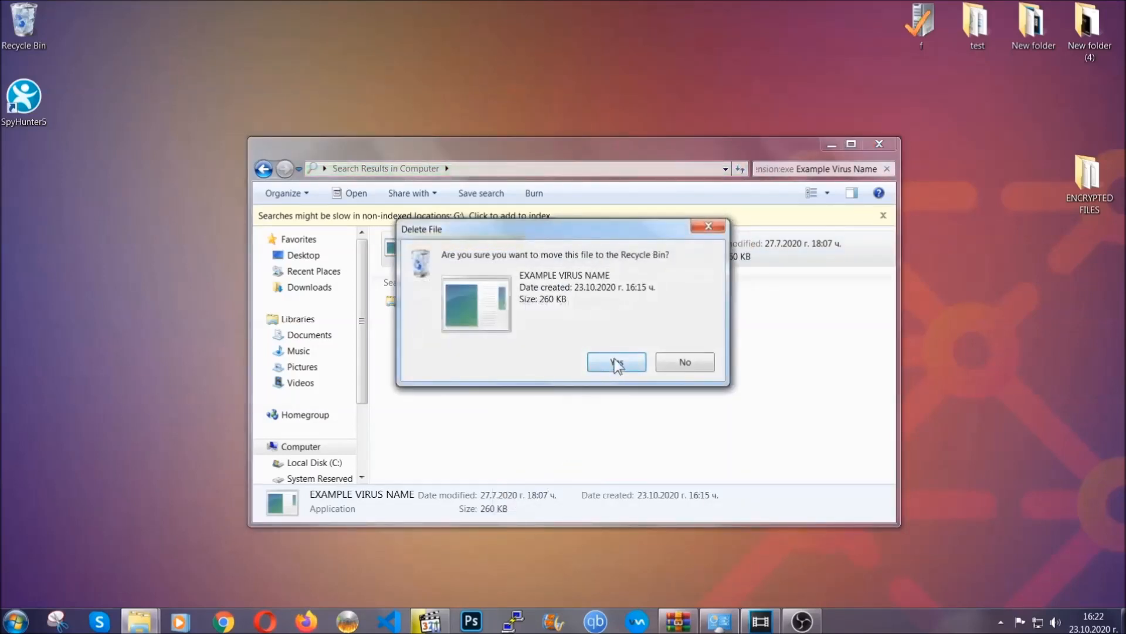
{"action": "left_click", "coordinate": [615, 361]}
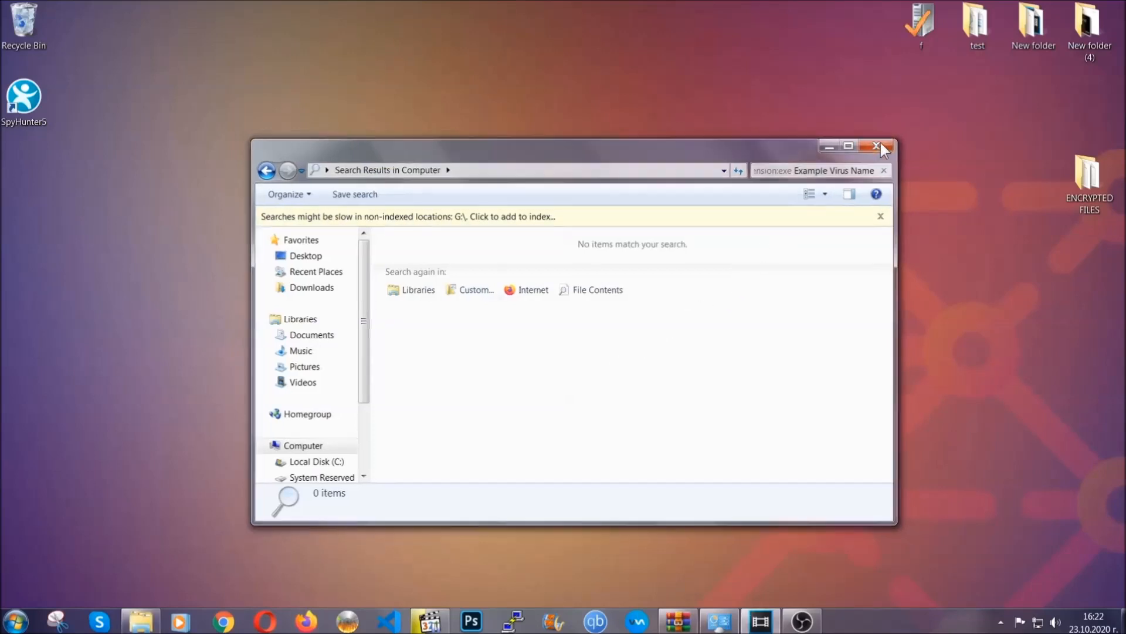
{"action": "left_click", "coordinate": [879, 146]}
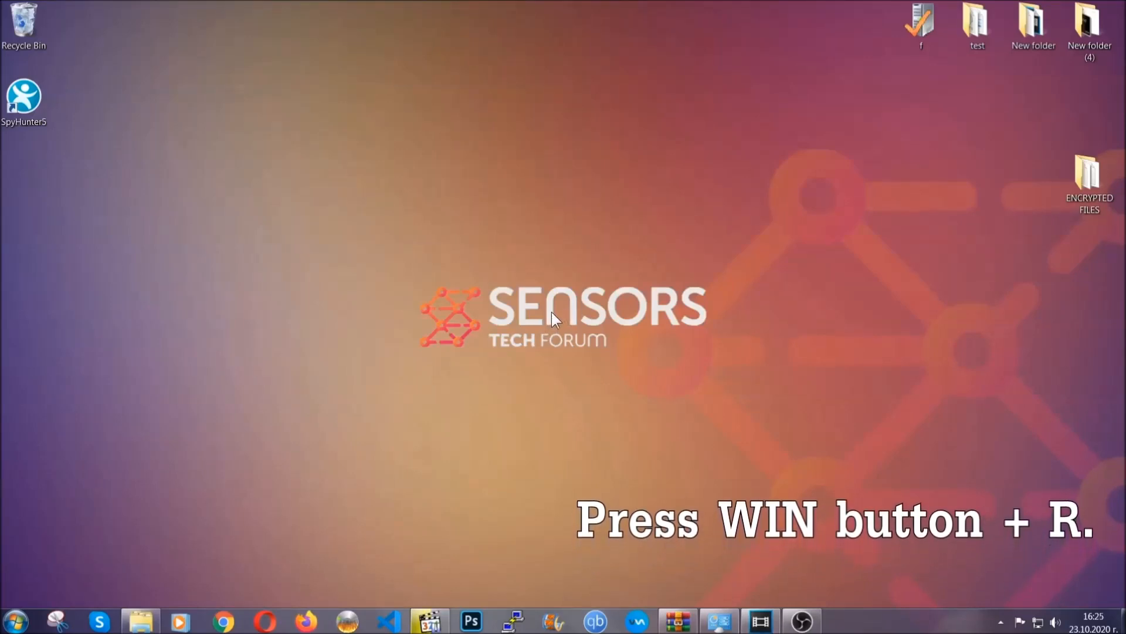
Launch Registry Editor by running REGEDIT from the Run prompt.
{"action": "key", "text": "win+r"}
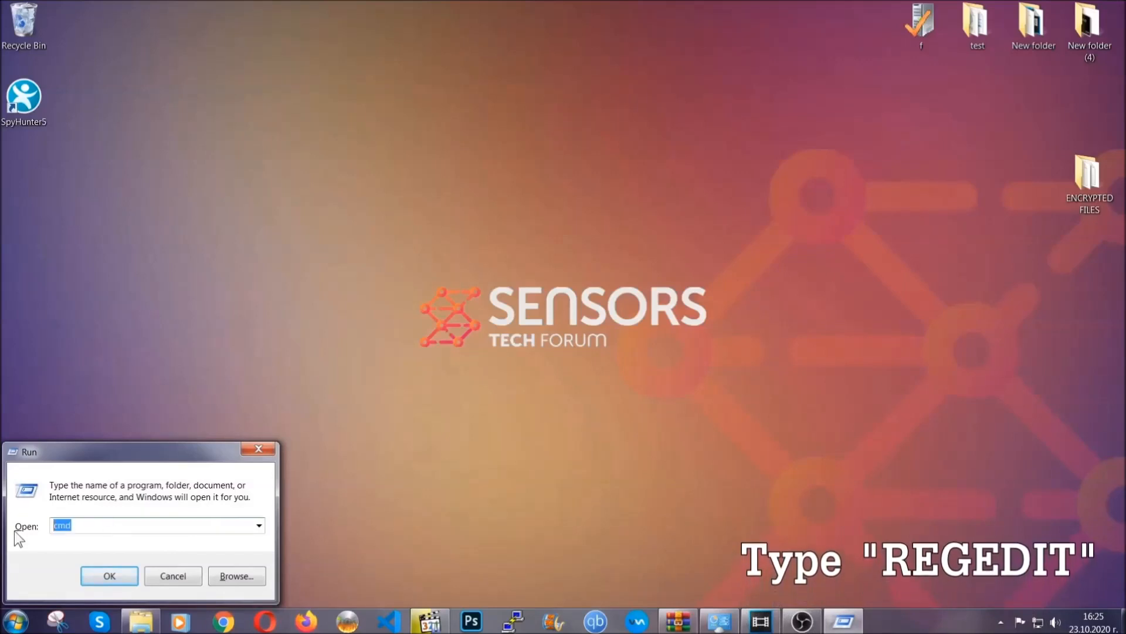
{"action": "type", "text": "REGEDIT"}
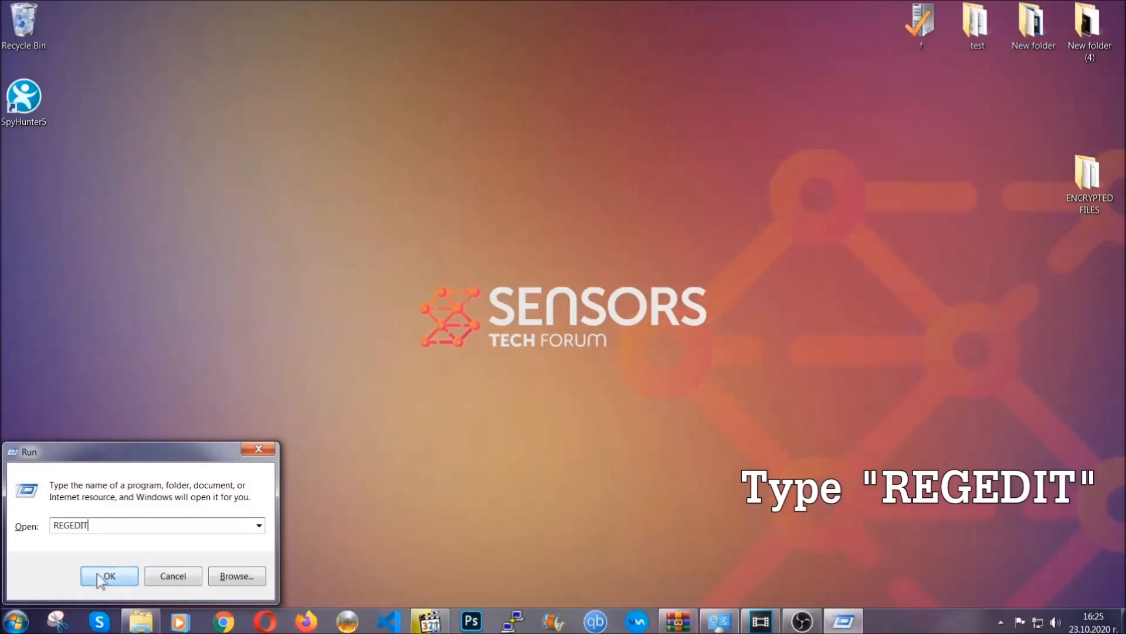
{"action": "left_click", "coordinate": [108, 575]}
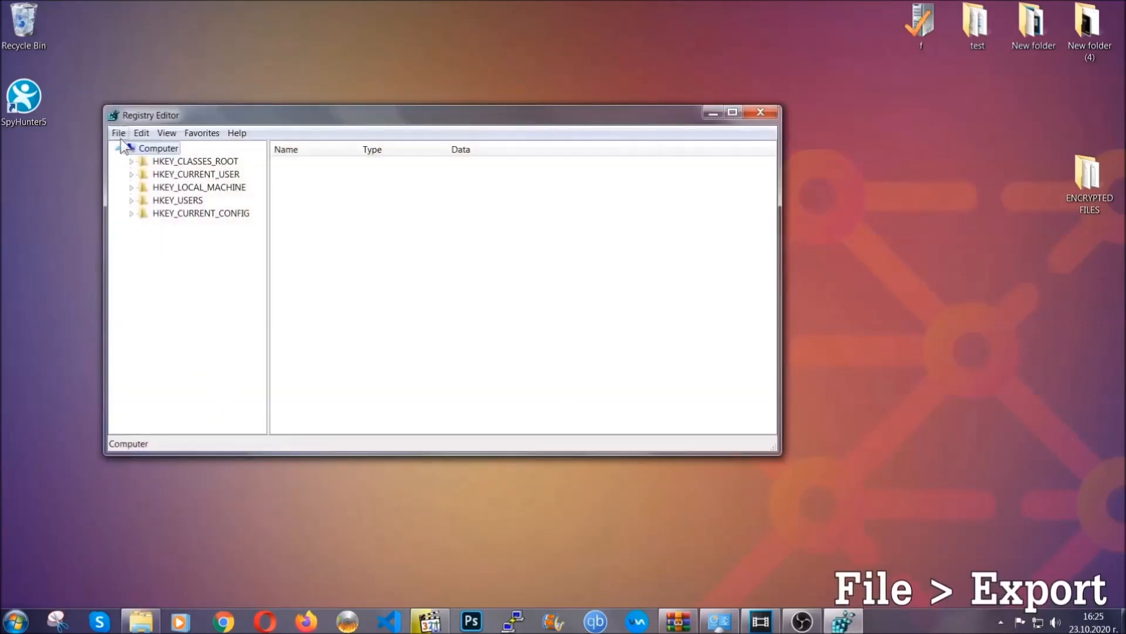
Export the entire registry to the desktop as BACKUP.
{"action": "left_click", "coordinate": [118, 133]}
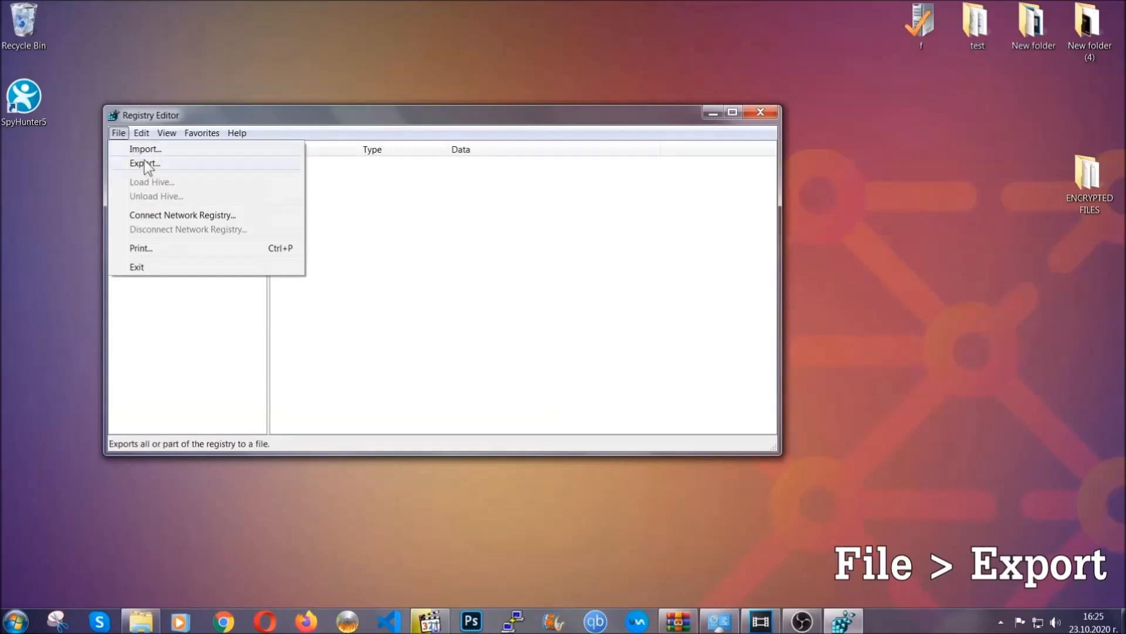
{"action": "left_click", "coordinate": [144, 162]}
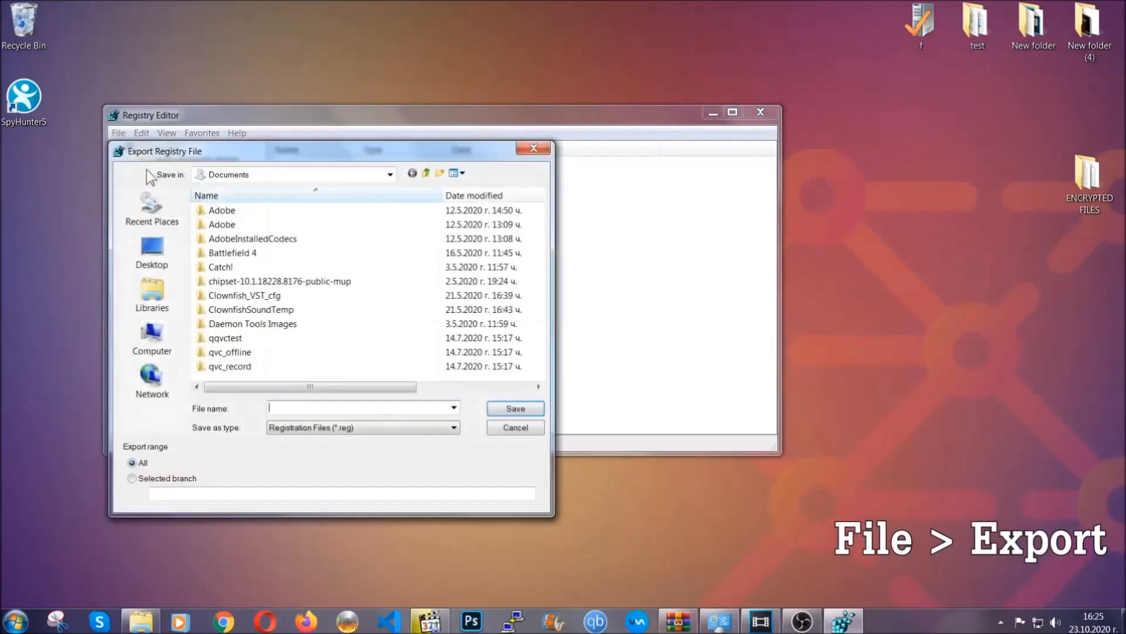
{"action": "left_click", "coordinate": [151, 252]}
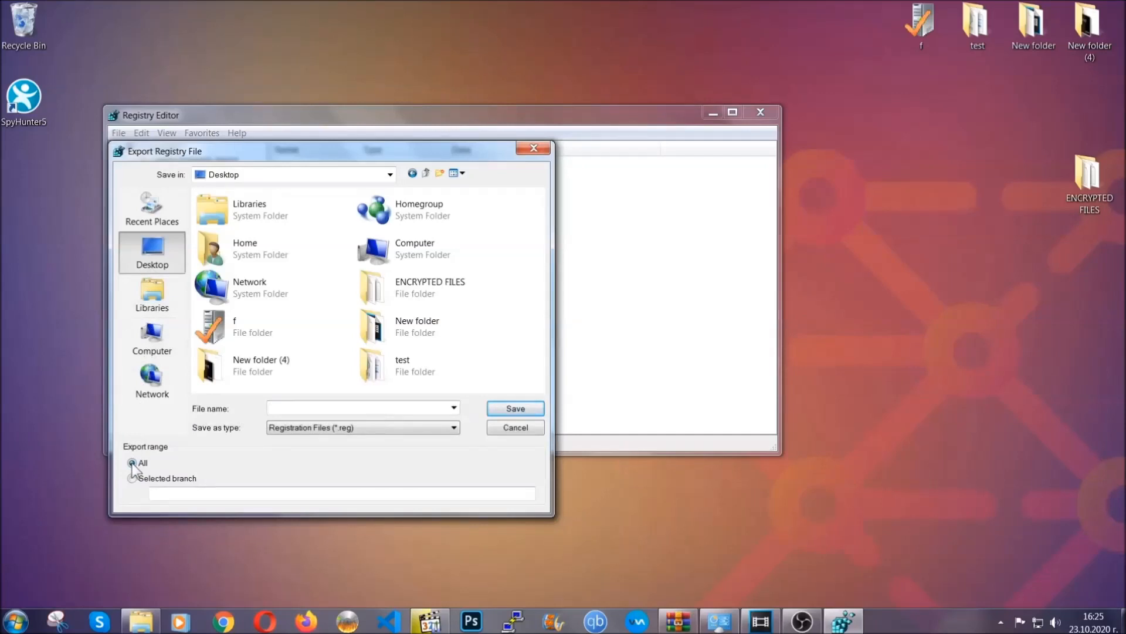
{"action": "type", "text": "BACKUP"}
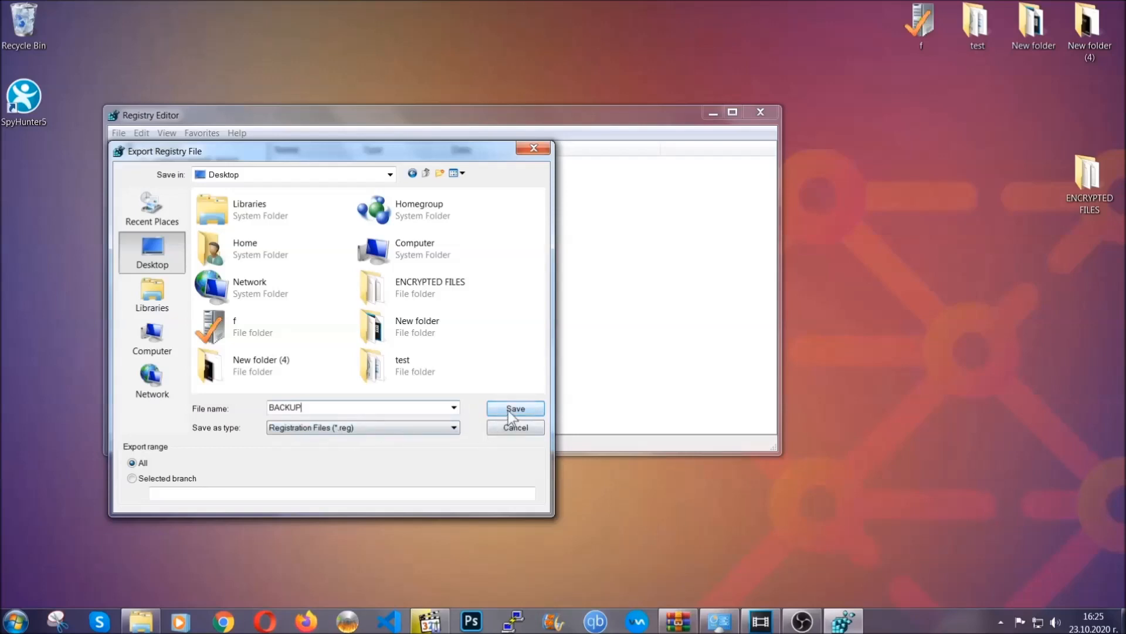
{"action": "left_click", "coordinate": [514, 409]}
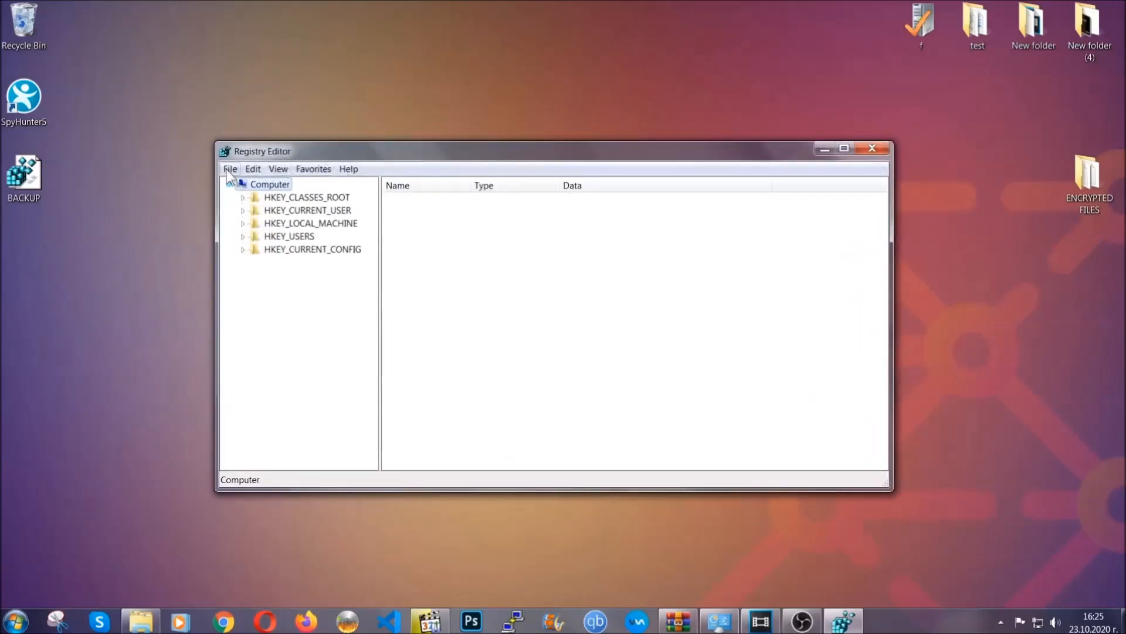
Search the registry for RunOnce and display the Run key's values.
{"action": "left_click", "coordinate": [230, 169]}
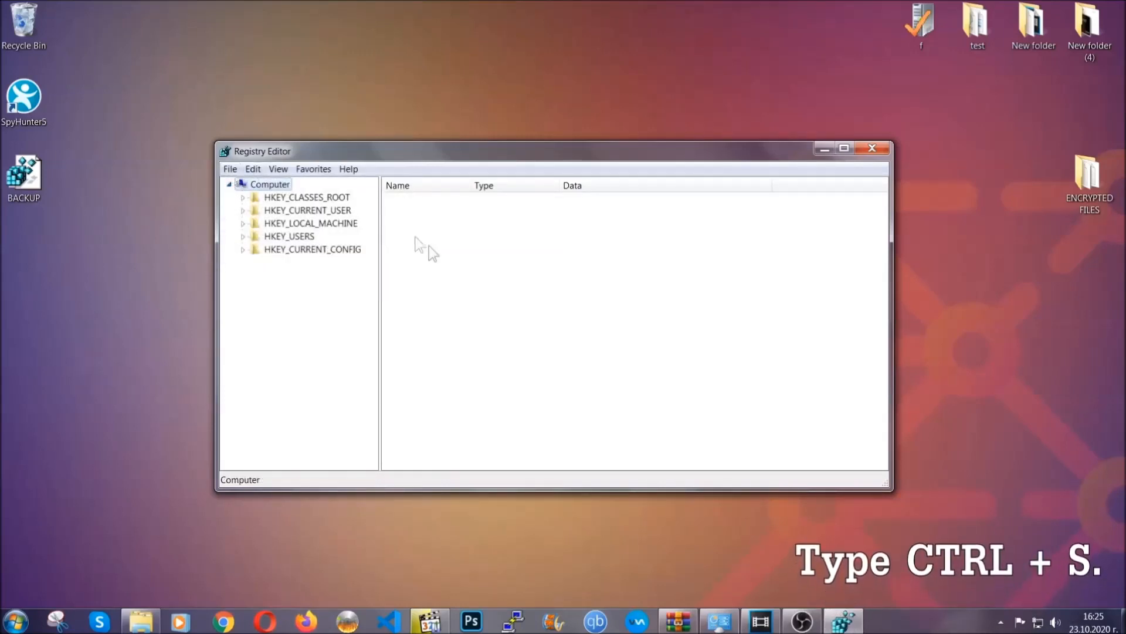
{"action": "mouse_move", "coordinate": [542, 311]}
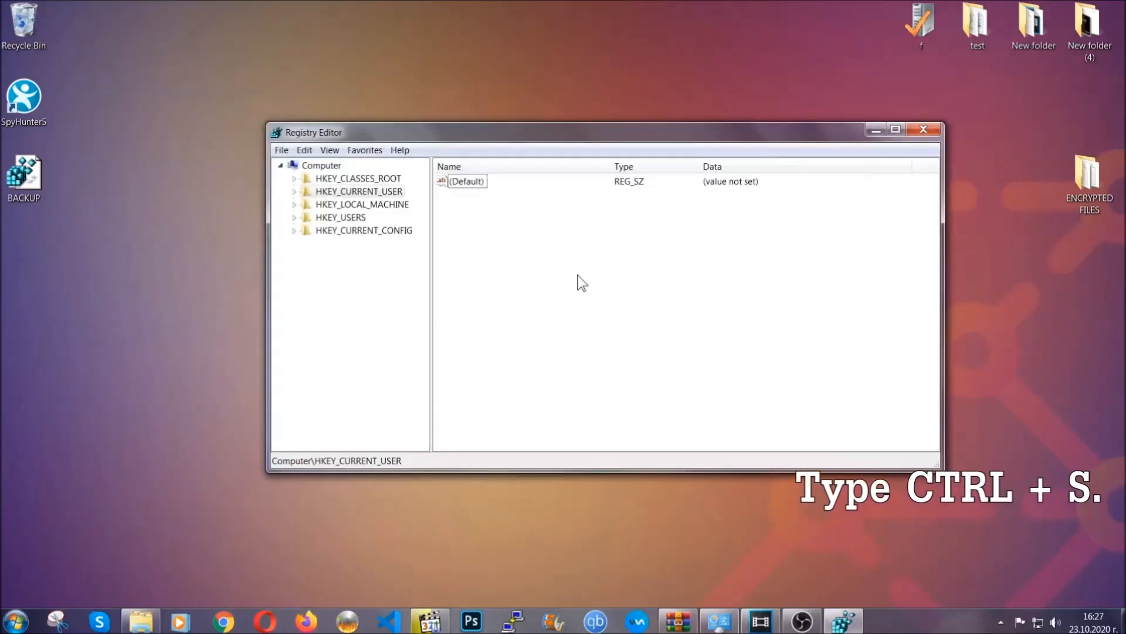
{"action": "key", "text": "ctrl+f"}
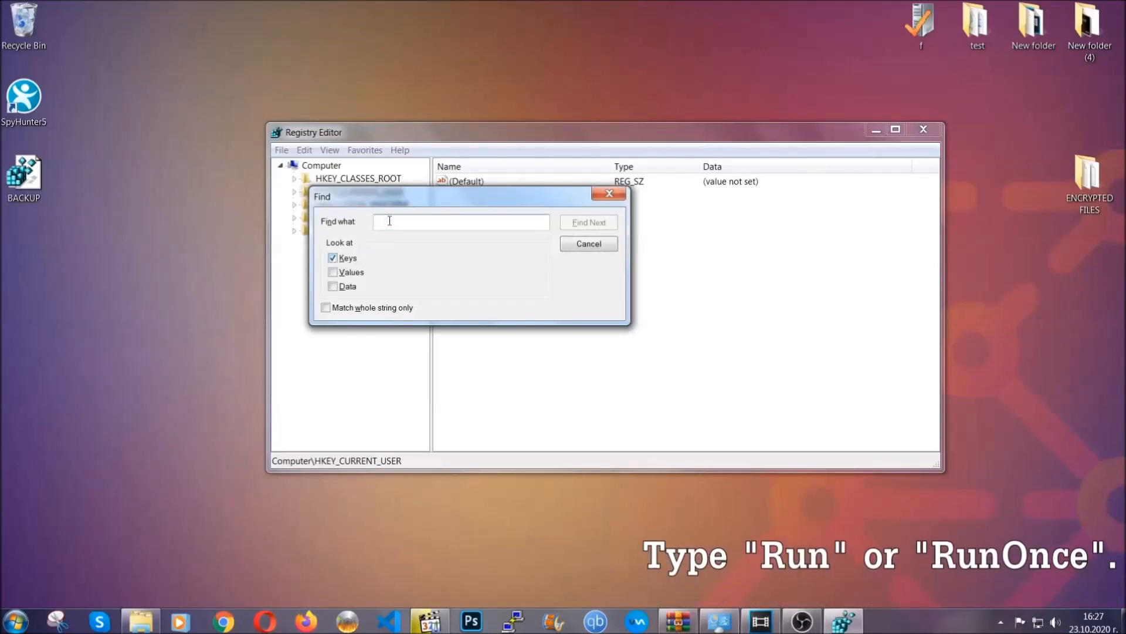
{"action": "type", "text": "RunOnce"}
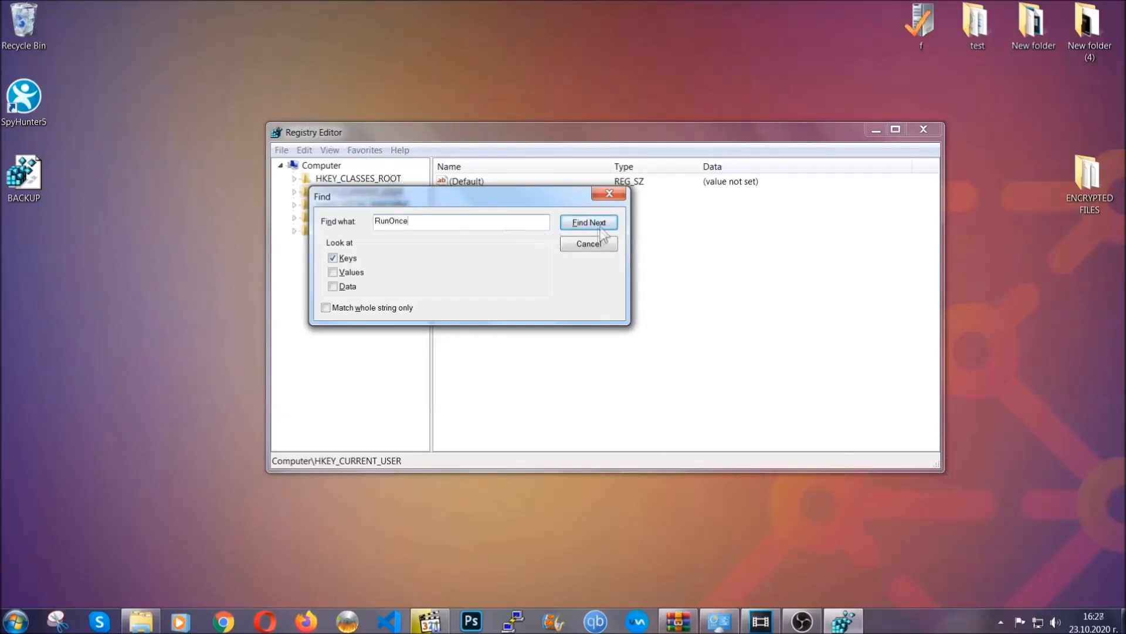
{"action": "left_click", "coordinate": [588, 222]}
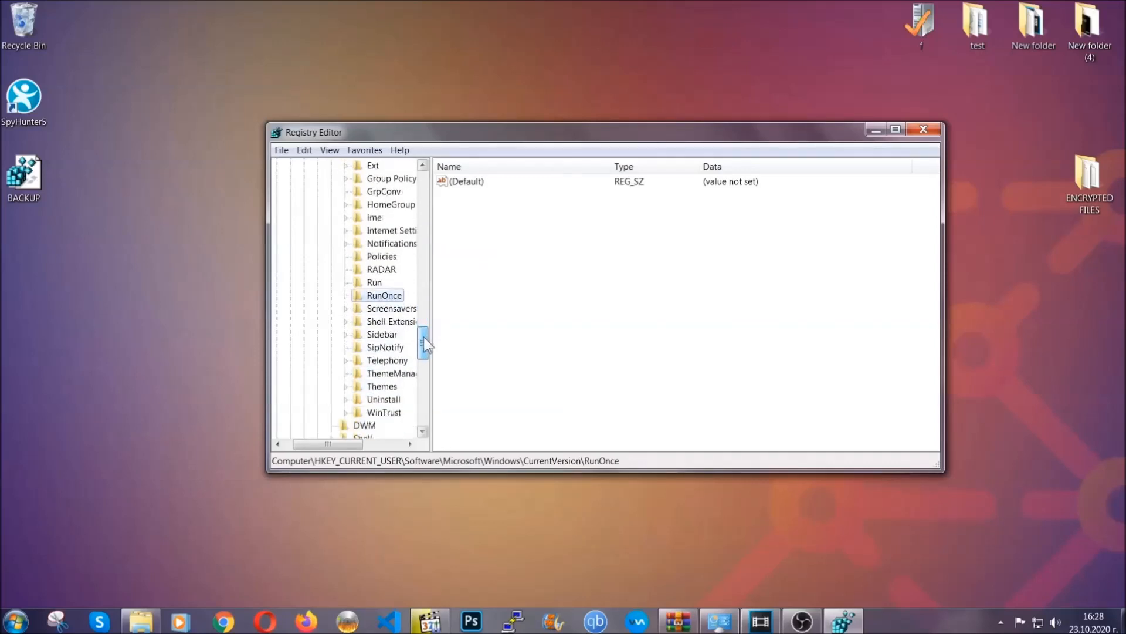
{"action": "left_click", "coordinate": [374, 282]}
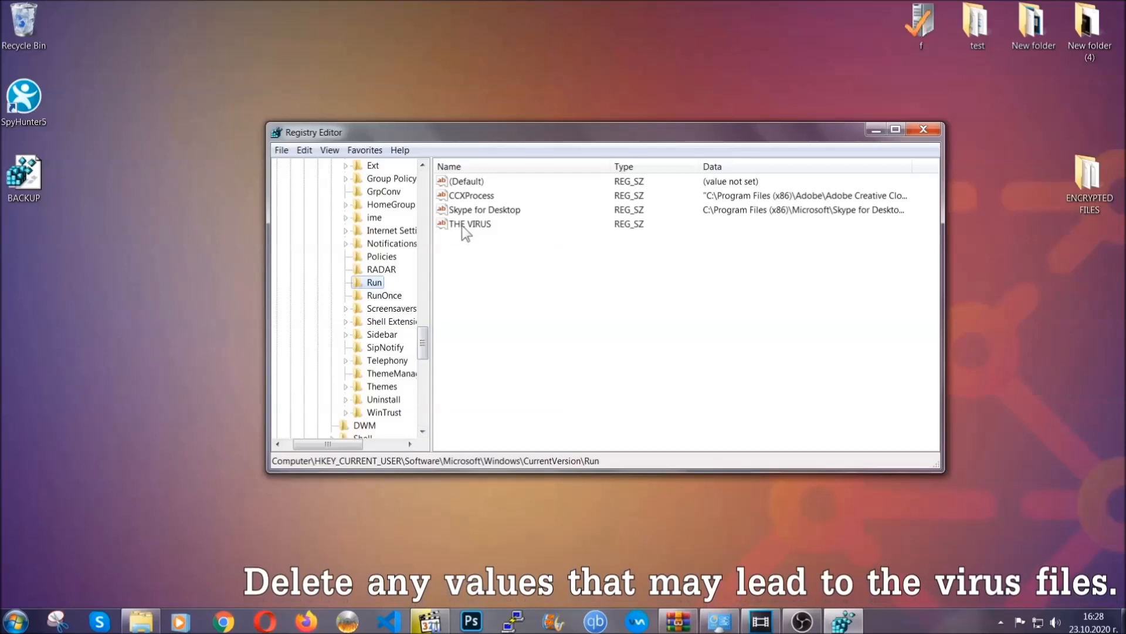
Delete THE VIRUS value from the Run key and close Registry Editor.
{"action": "right_click", "coordinate": [470, 224]}
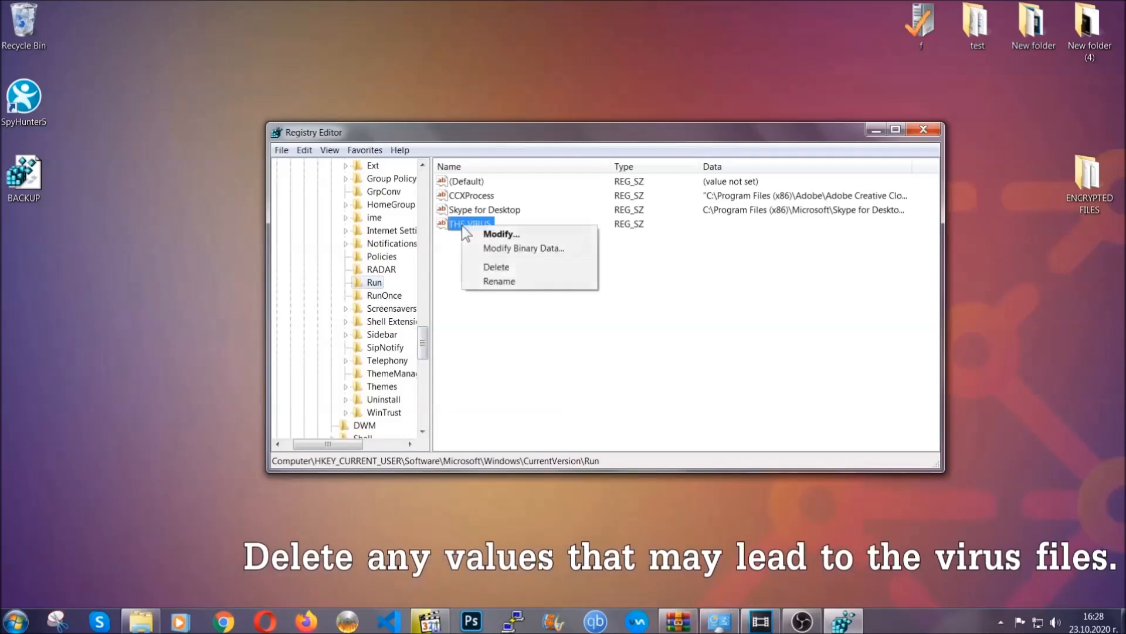
{"action": "left_click", "coordinate": [497, 267]}
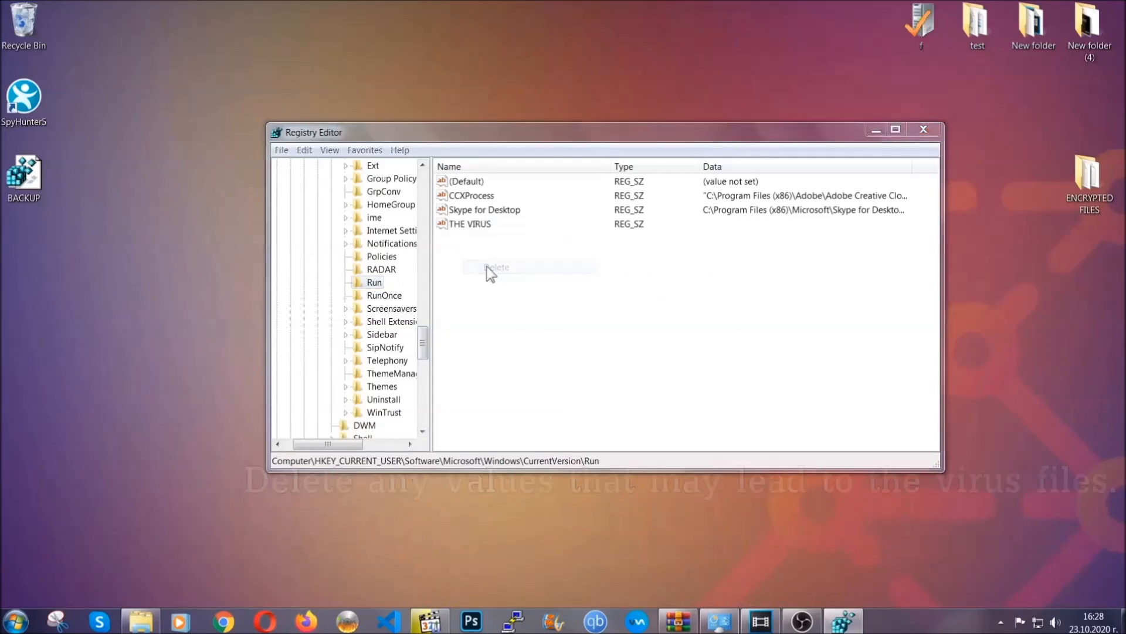
{"action": "left_click", "coordinate": [496, 267]}
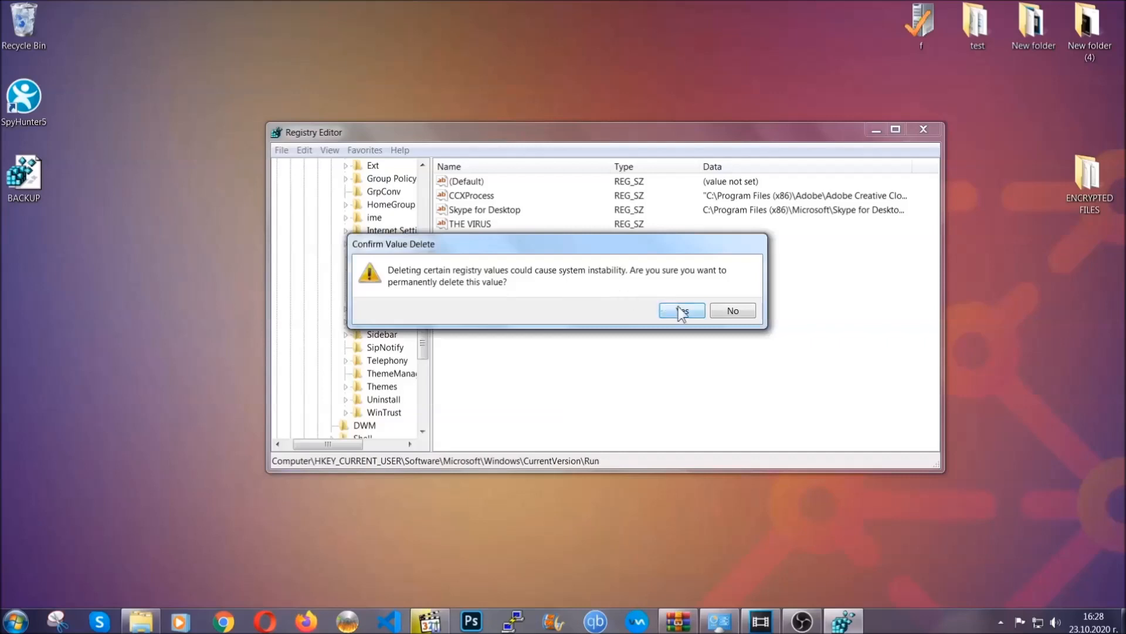
{"action": "left_click", "coordinate": [681, 310]}
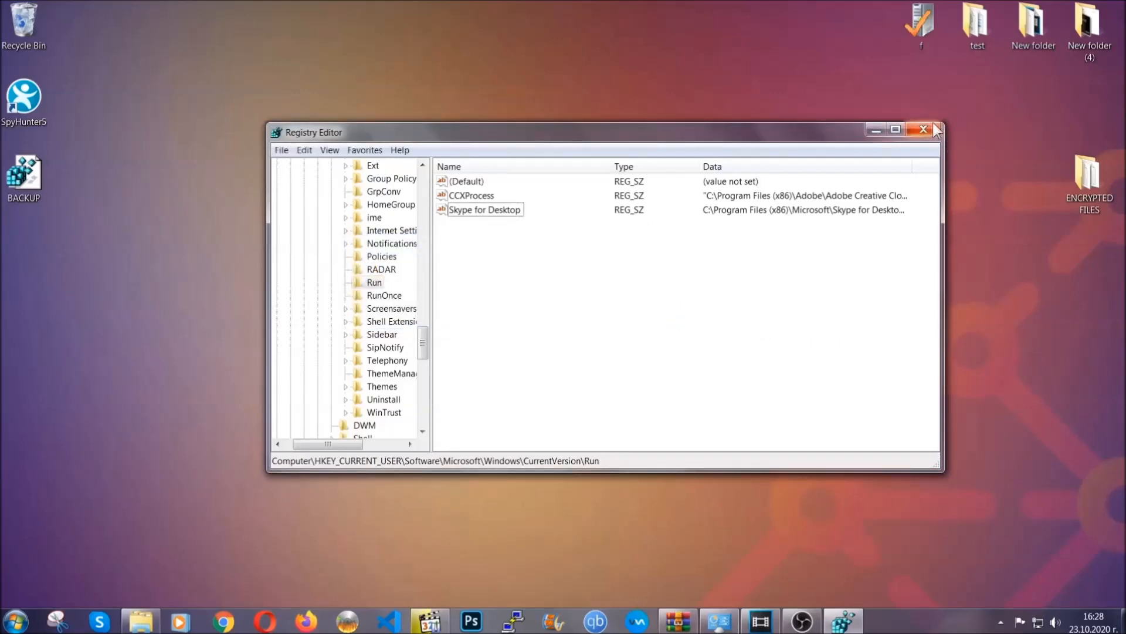
{"action": "left_click", "coordinate": [924, 129]}
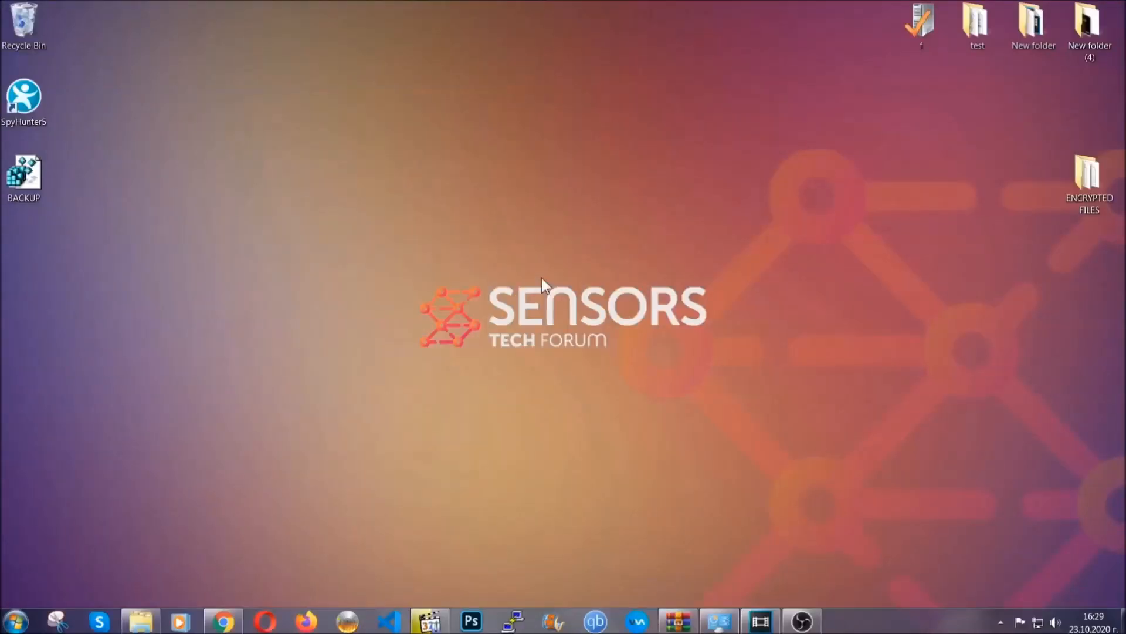
{"action": "mouse_move", "coordinate": [339, 441]}
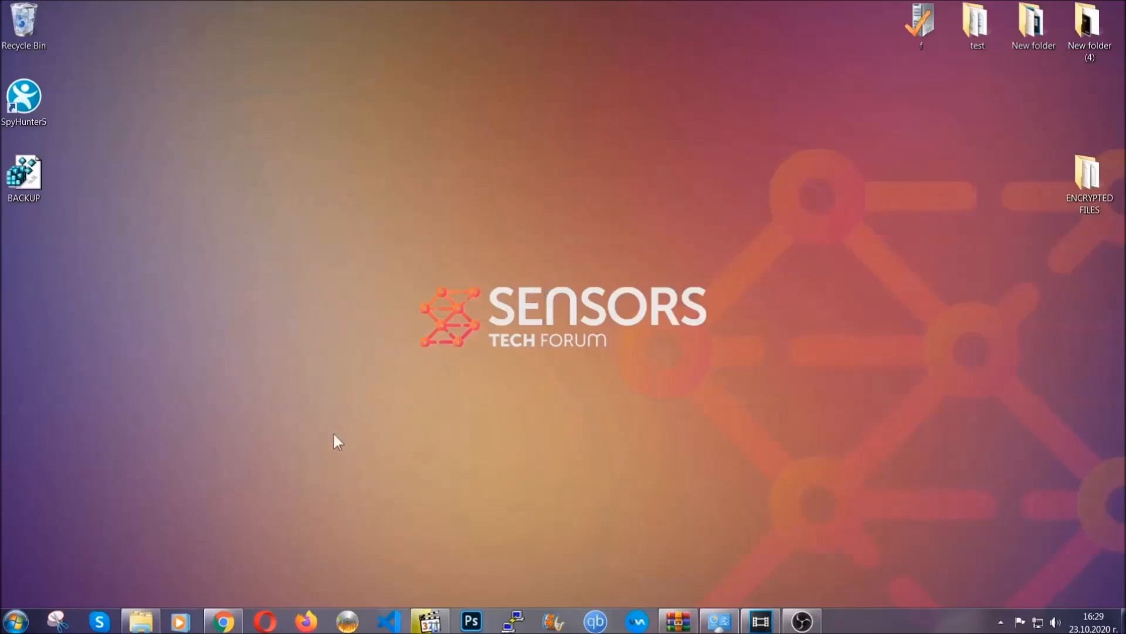
{"action": "left_click", "coordinate": [223, 620]}
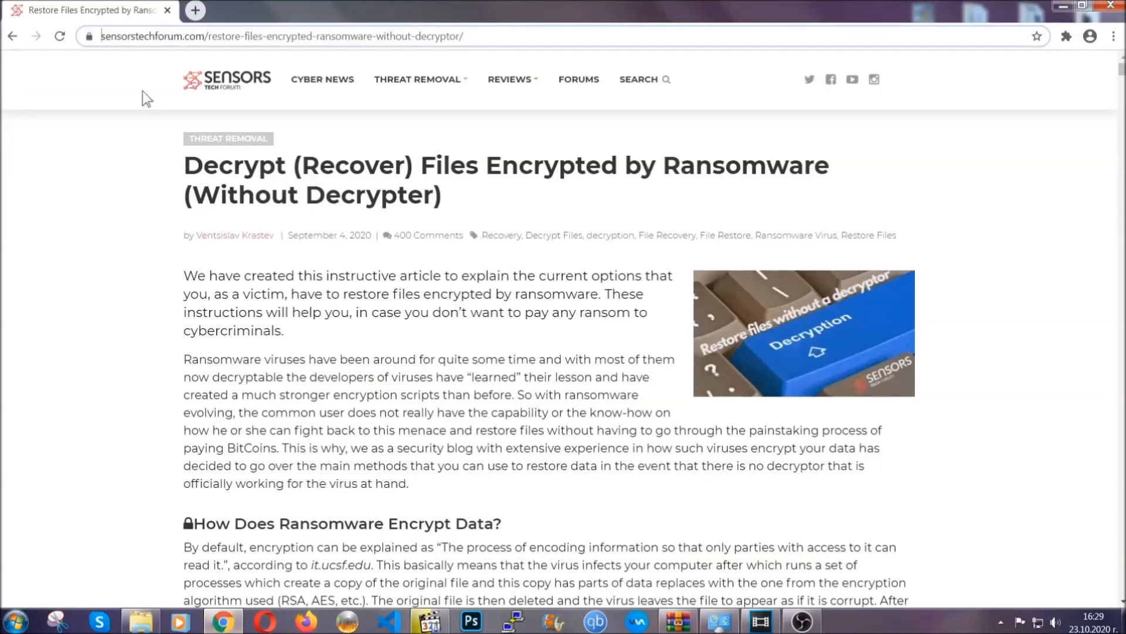
Scroll the recovery article and expand the Windows Backup recovery method.
{"action": "left_click", "coordinate": [281, 35]}
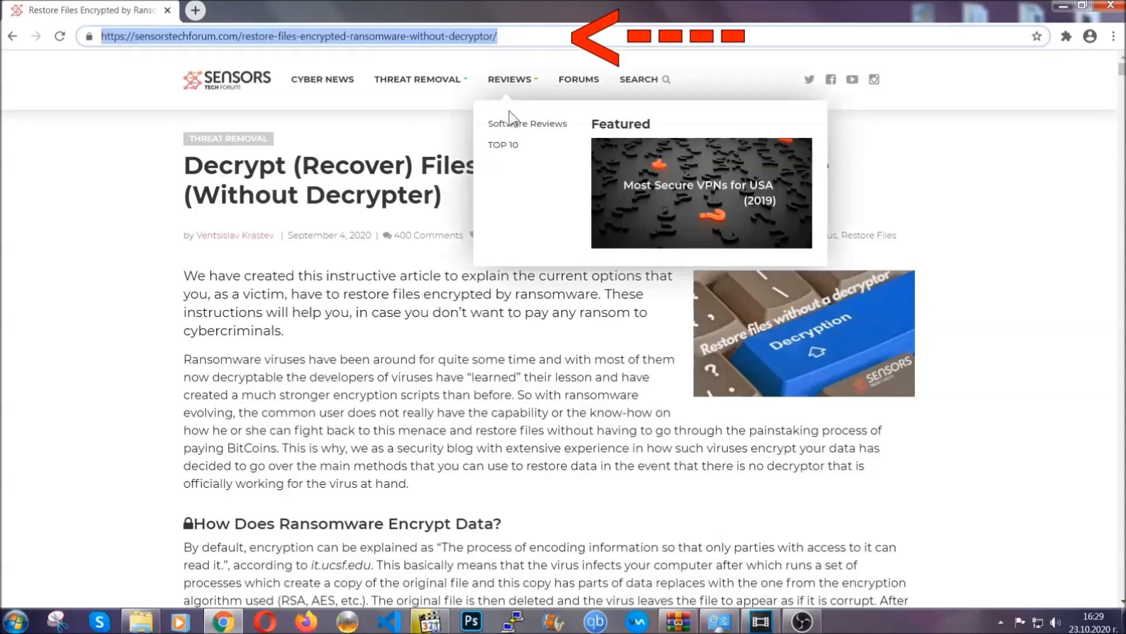
{"action": "scroll", "scroll_direction": "down", "scroll_amount": 3}
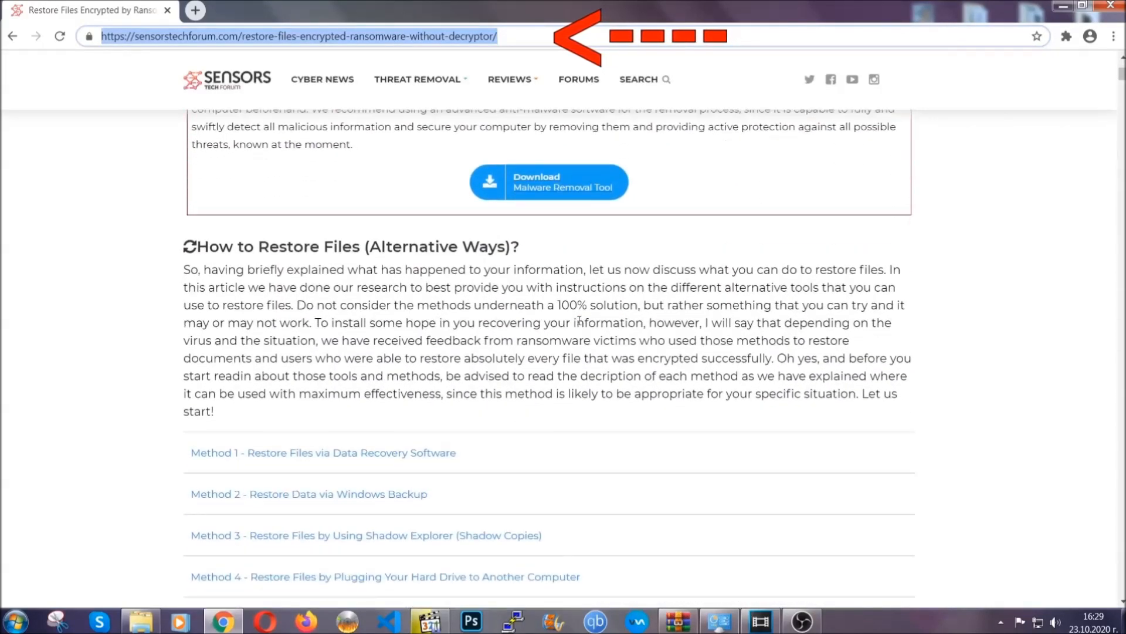
{"action": "scroll", "scroll_direction": "down", "scroll_amount": 3}
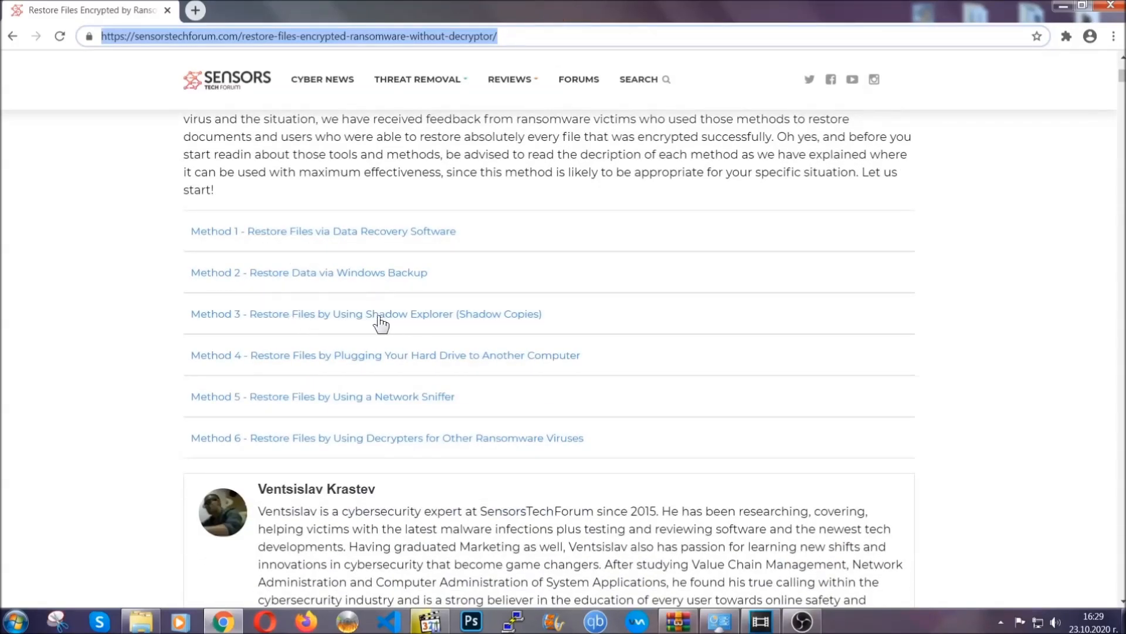
{"action": "mouse_move", "coordinate": [404, 371]}
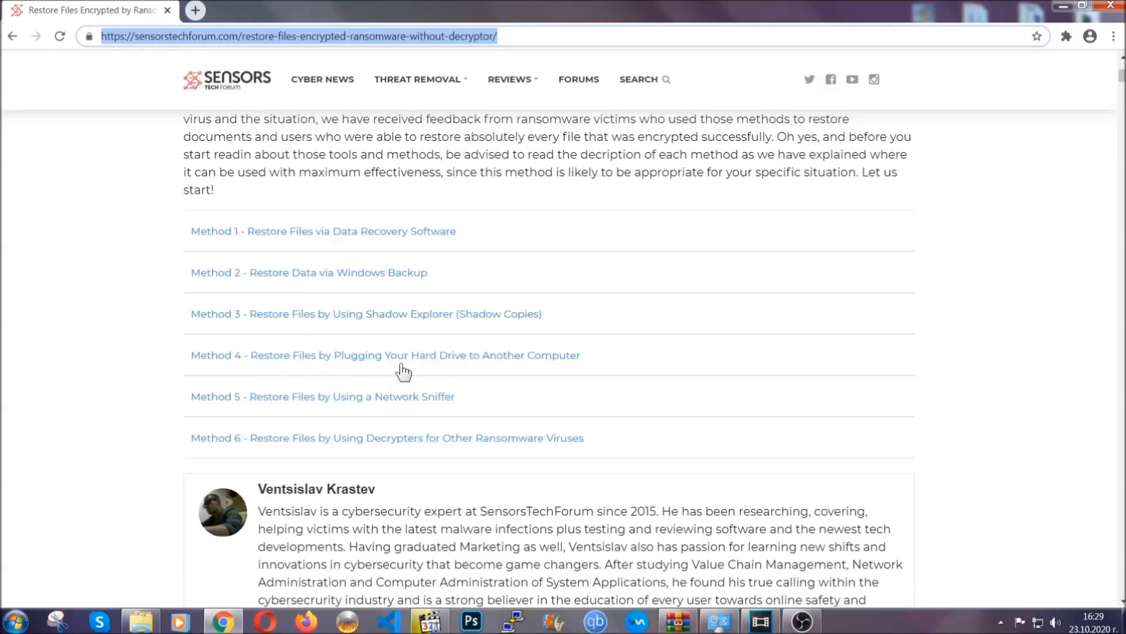
{"action": "left_click", "coordinate": [308, 273]}
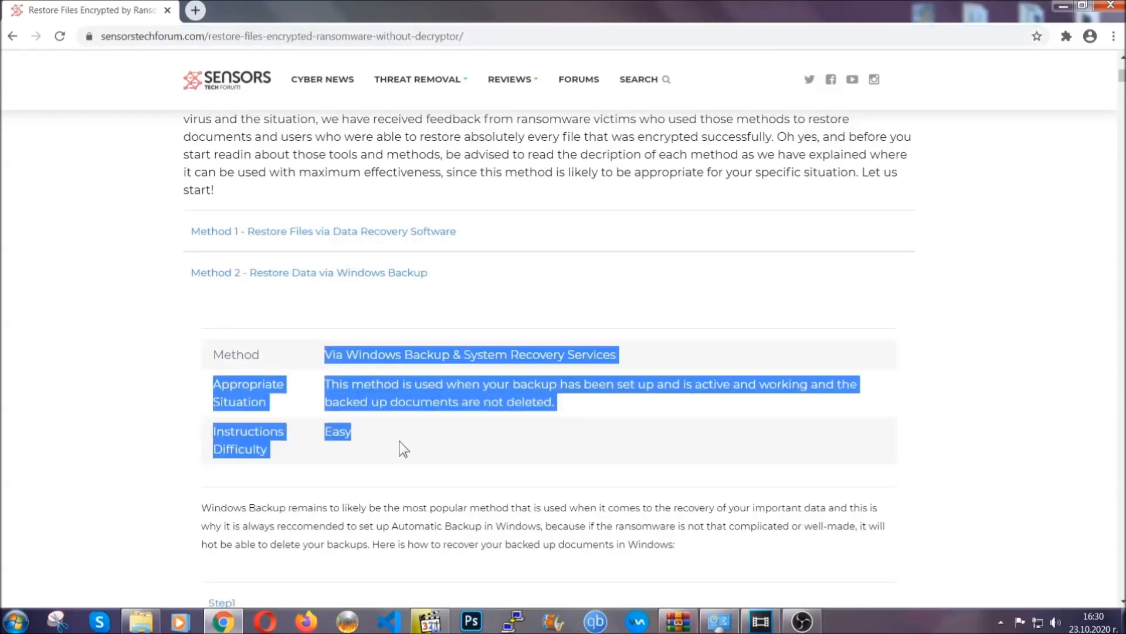
{"action": "scroll", "scroll_direction": "down", "scroll_amount": 3}
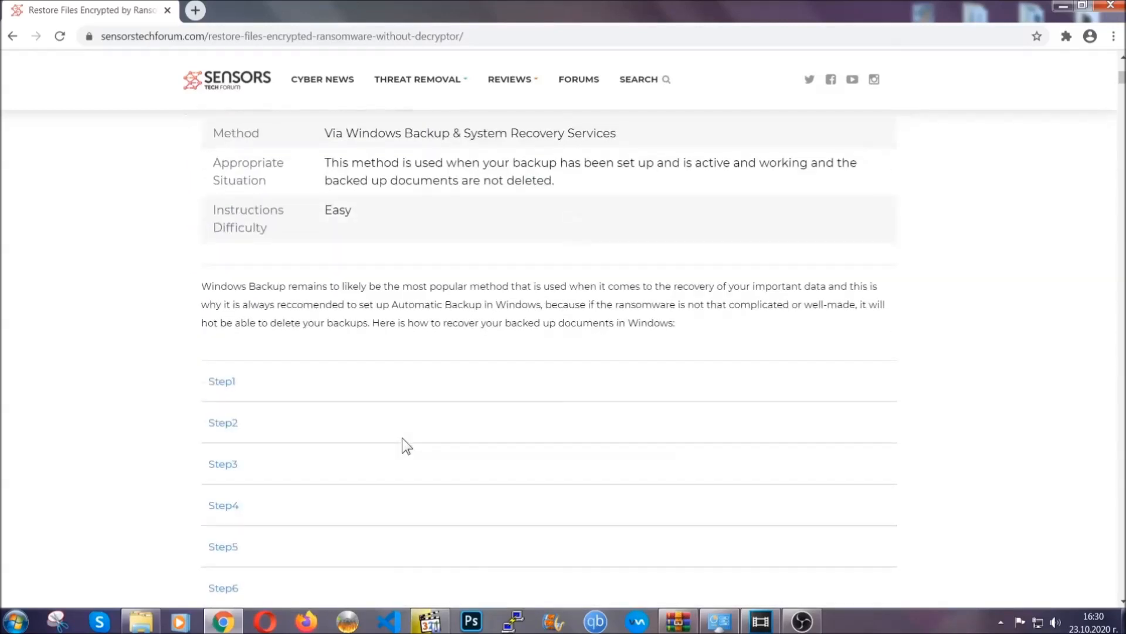
Expand the first restore step, browse through it, then minimize Chrome.
{"action": "left_click", "coordinate": [221, 381]}
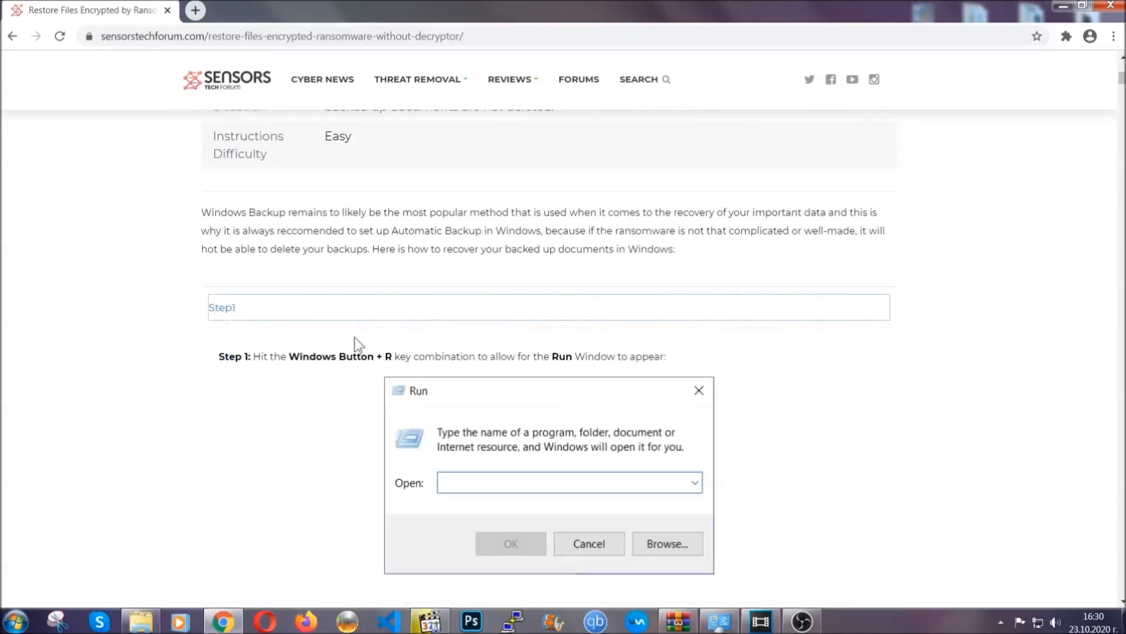
{"action": "scroll", "scroll_direction": "down", "scroll_amount": 3}
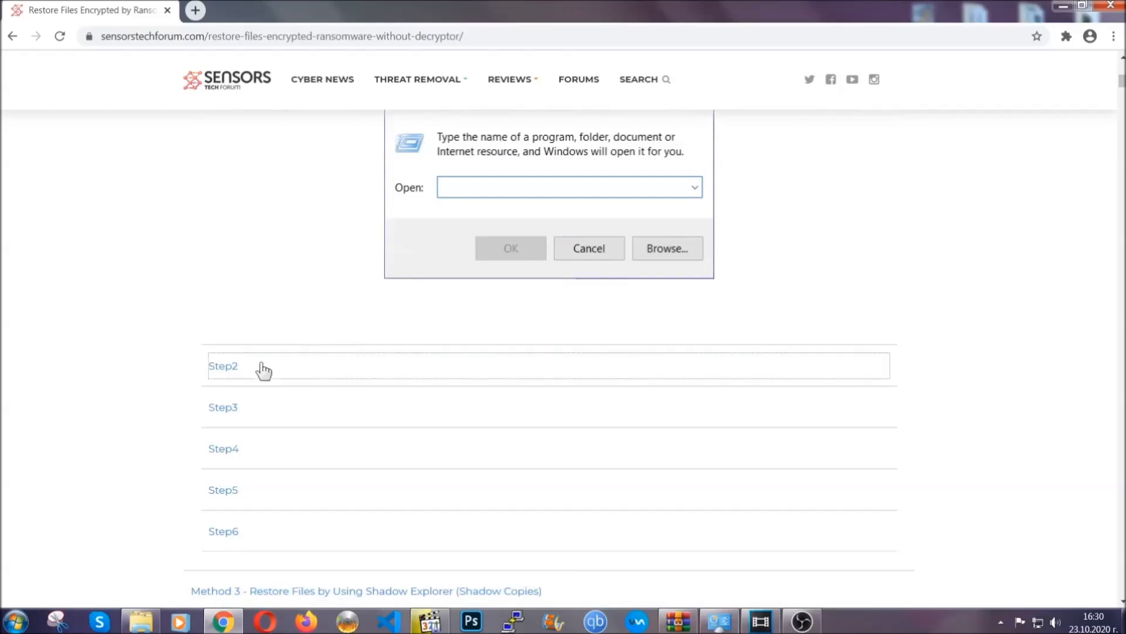
{"action": "type", "text": "ms-settings:windowsupdate"}
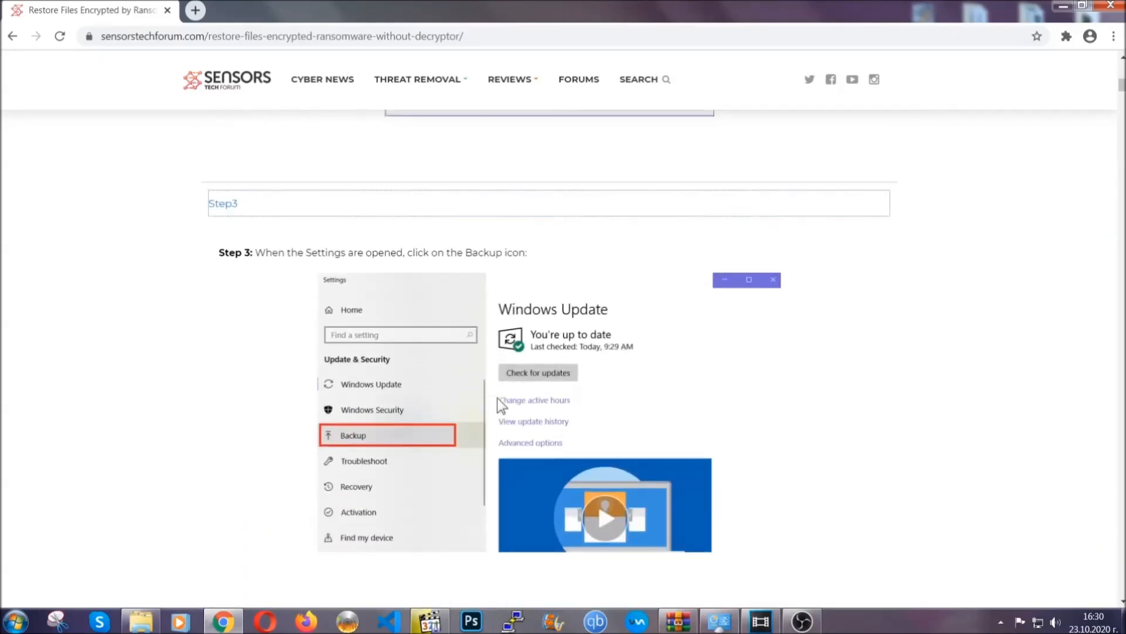
{"action": "scroll", "scroll_direction": "down", "scroll_amount": 3}
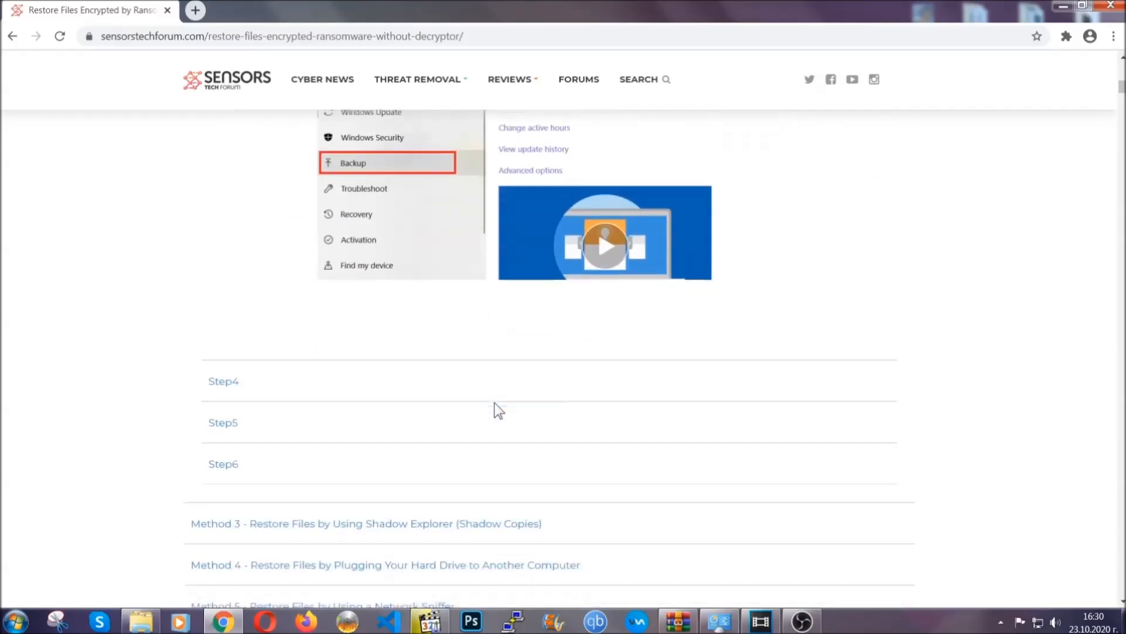
{"action": "scroll", "scroll_direction": "down", "scroll_amount": 3}
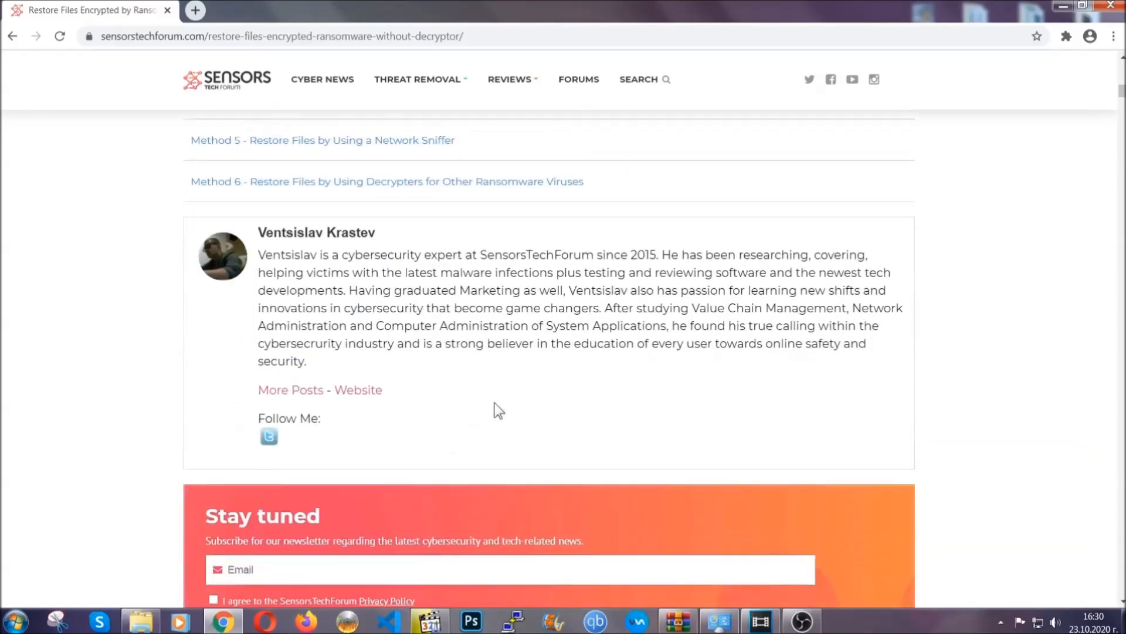
{"action": "scroll", "scroll_direction": "up", "scroll_amount": 3}
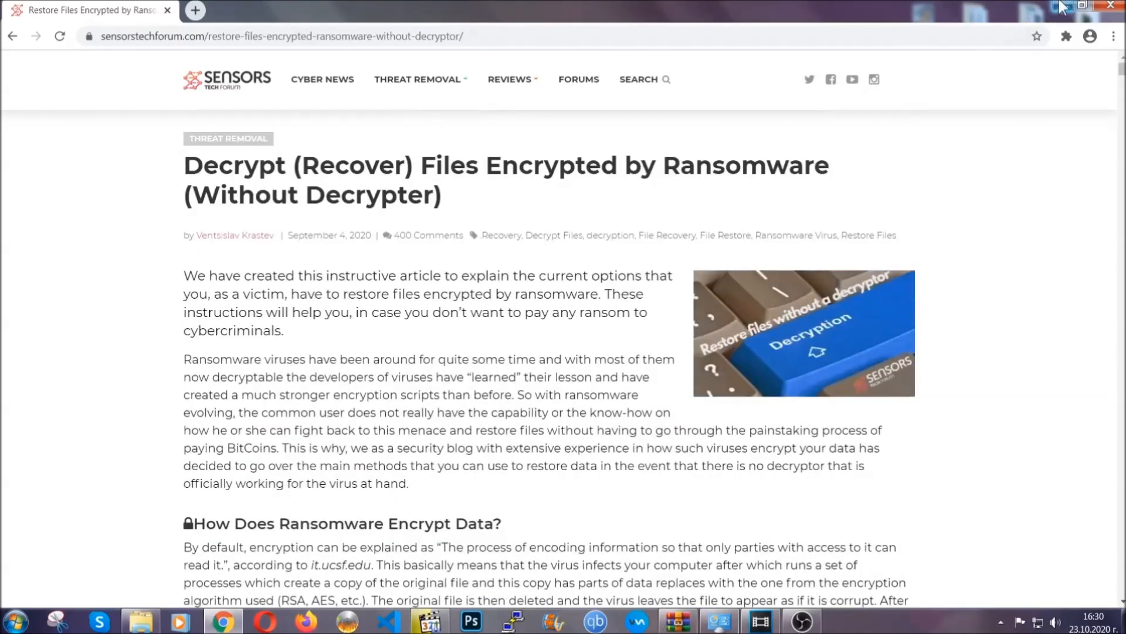
{"action": "left_click", "coordinate": [1088, 6]}
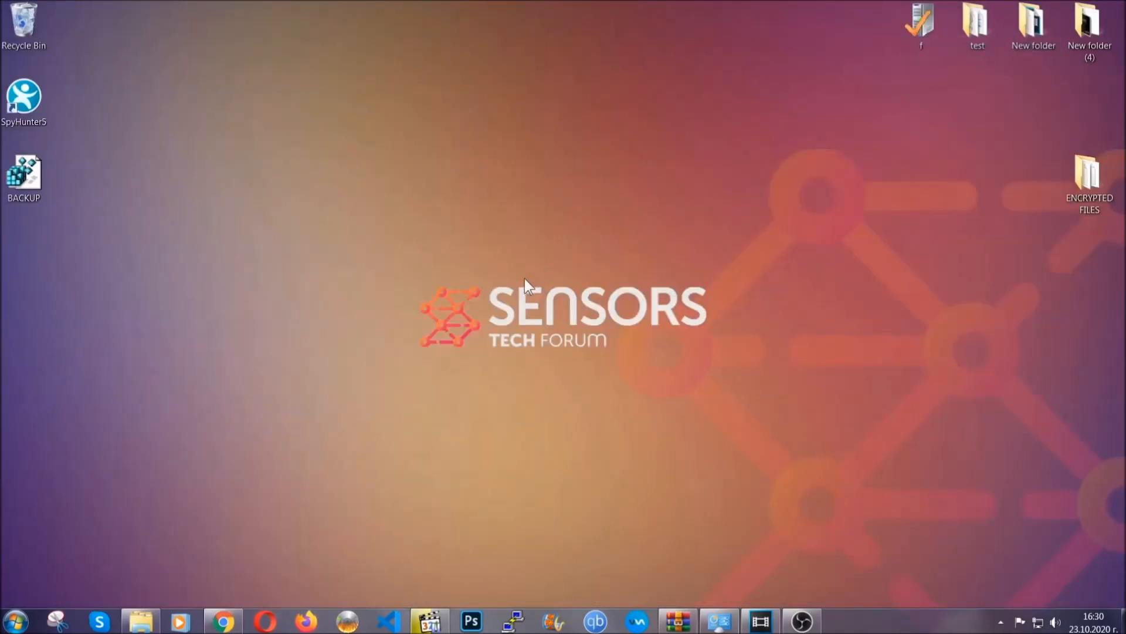